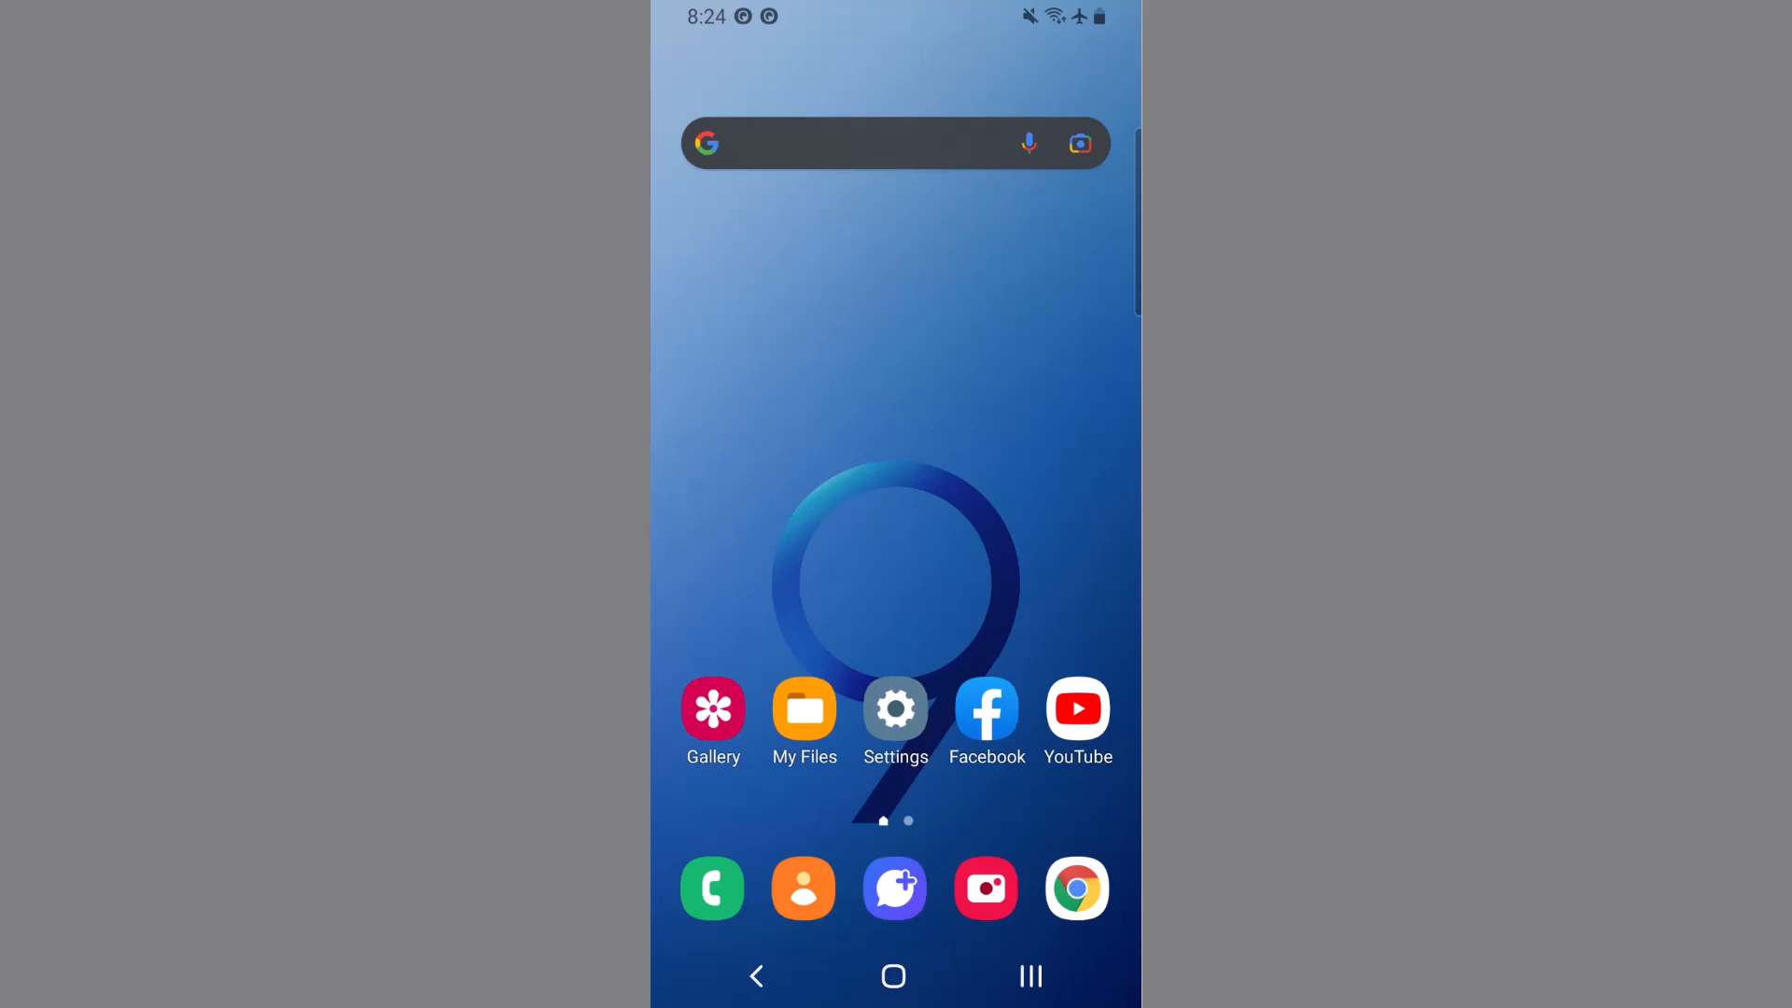
Launch Galaxy Pass from the app drawer
click(1026, 974)
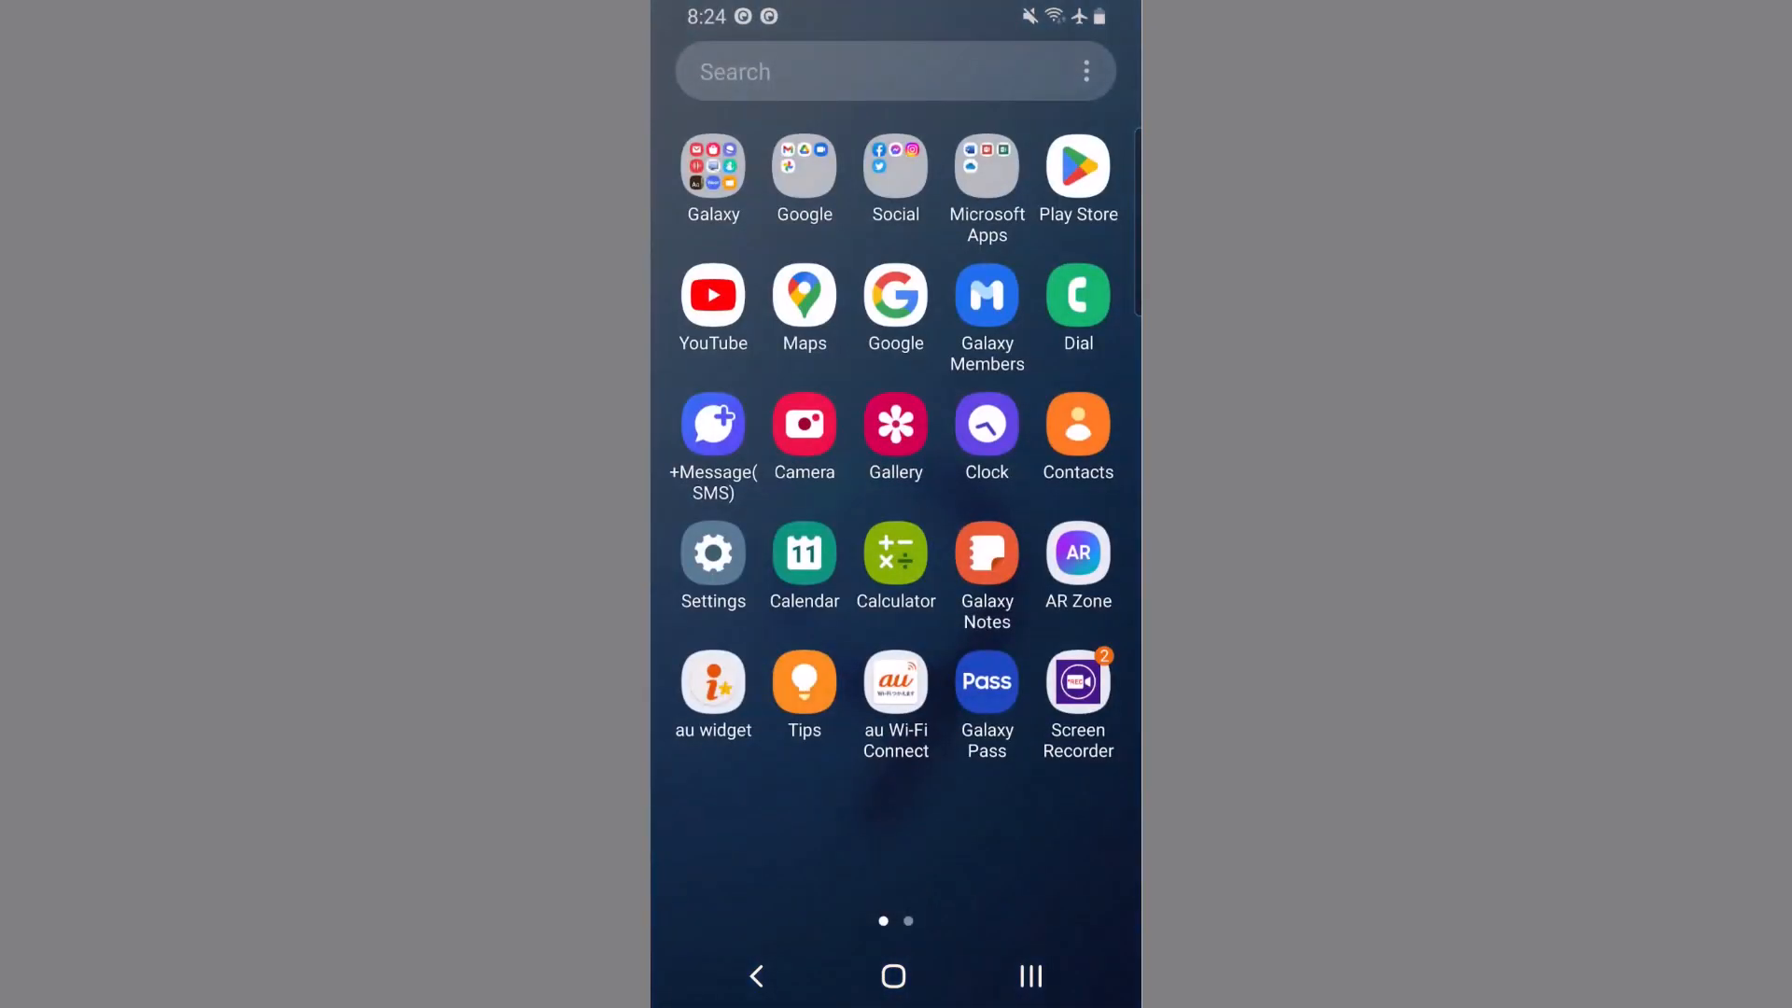
click(986, 681)
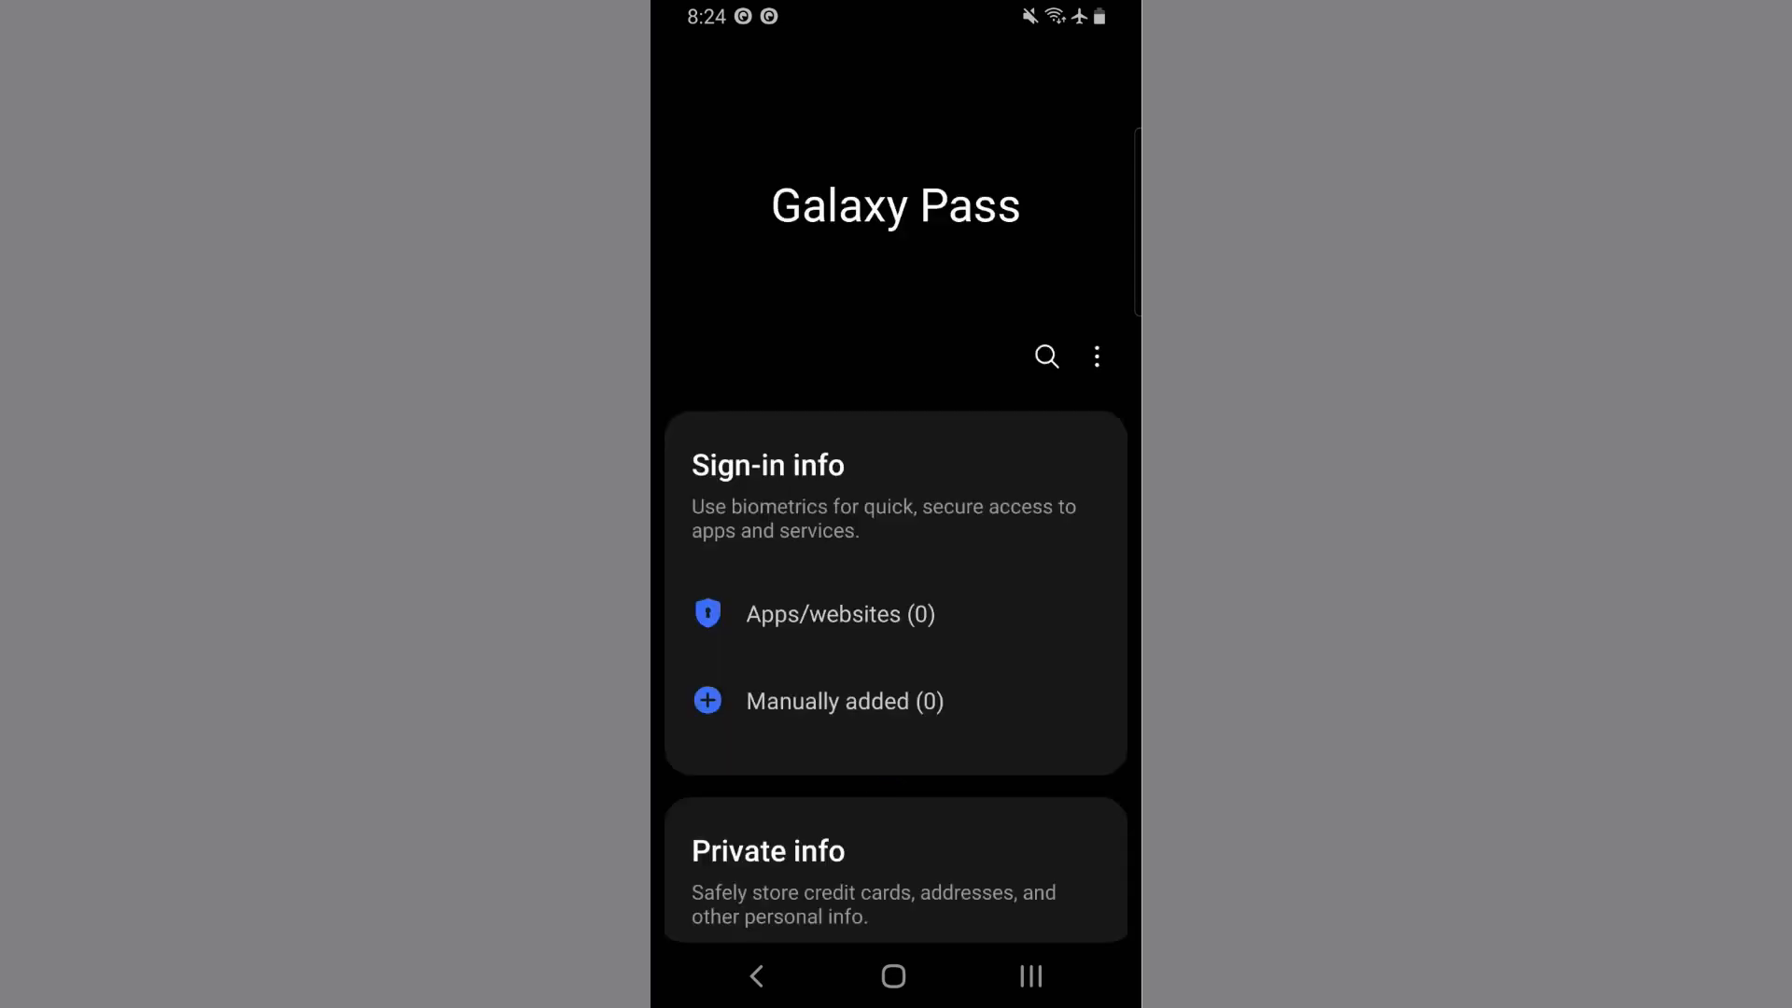
Leave Galaxy Pass and reach the Settings list of all installed apps
click(894, 976)
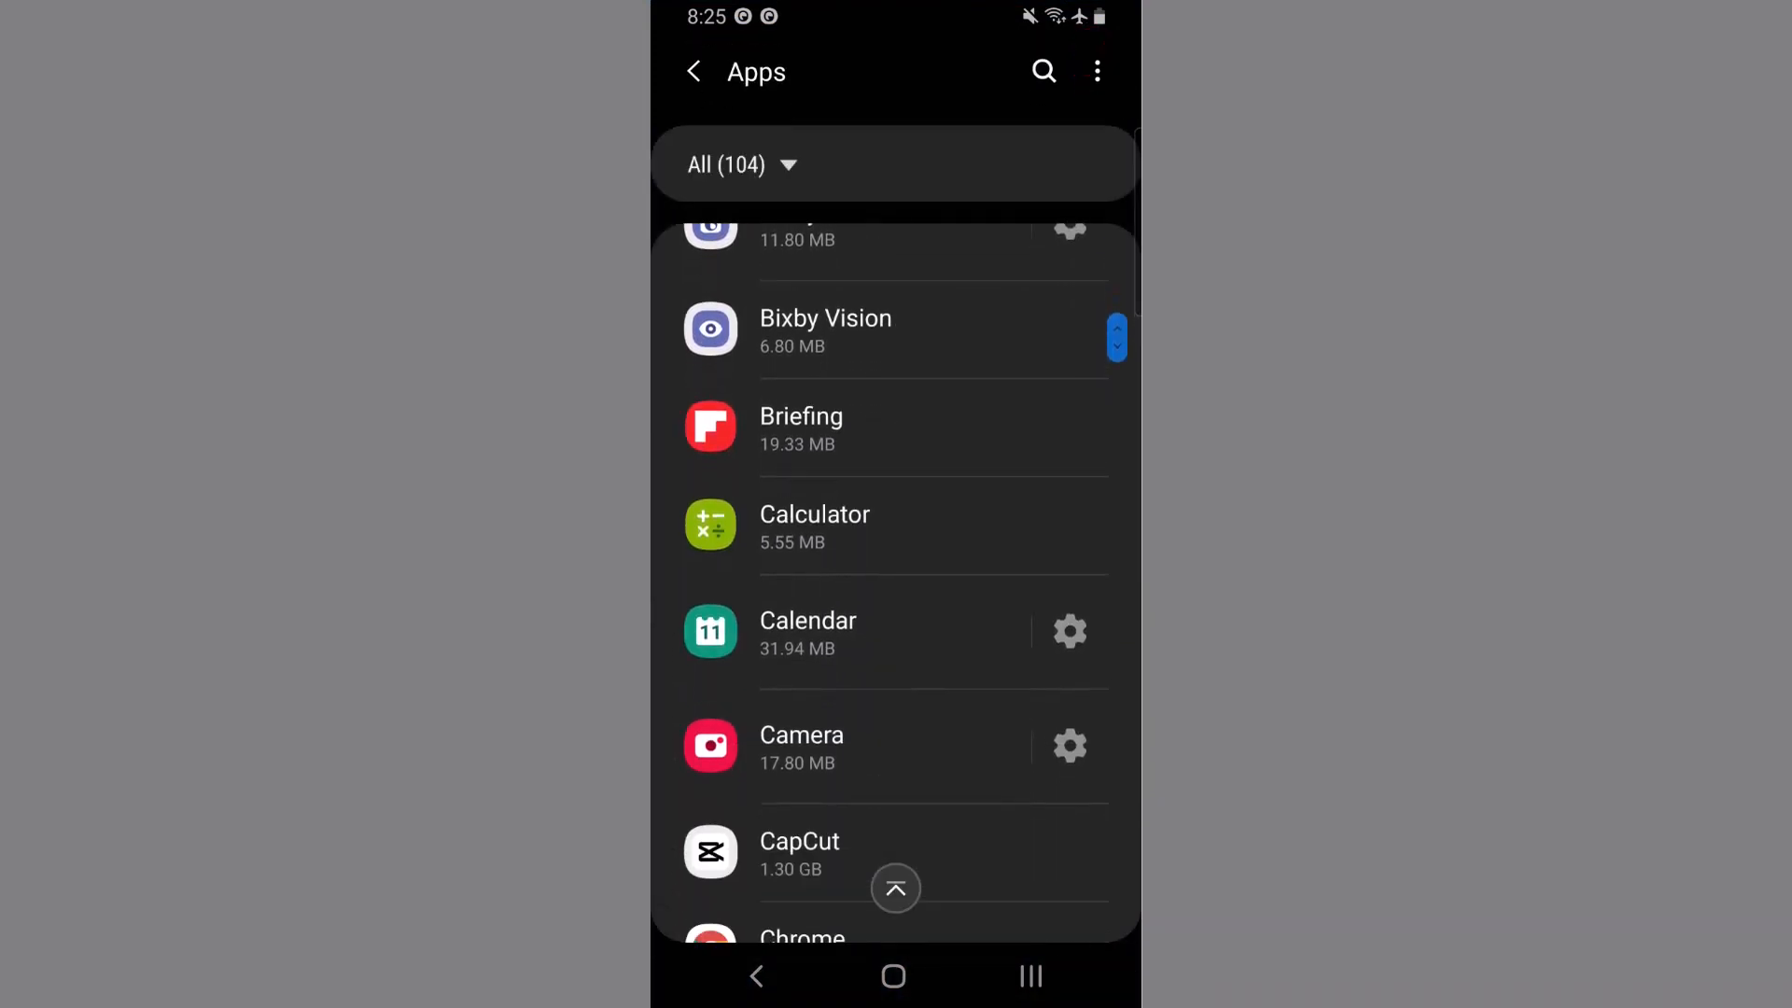
Clear Galaxy Pass's cached data from its Storage page and reopen the app
scroll(down, 3)
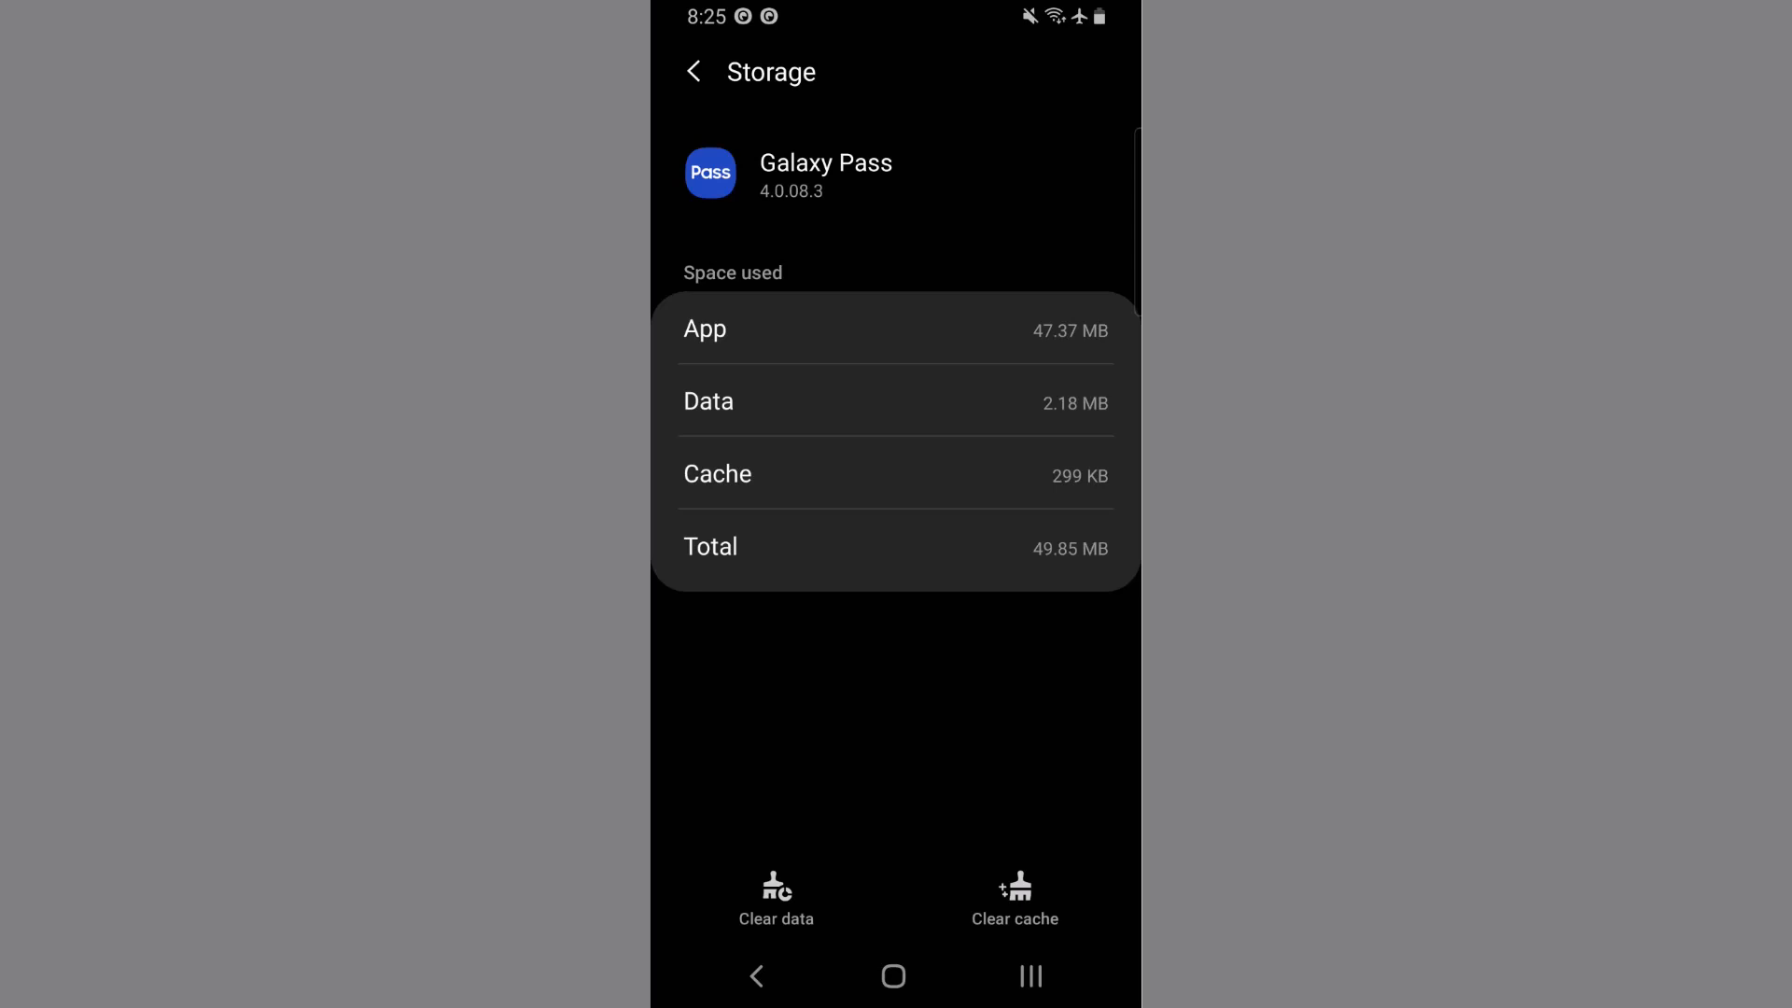
click(892, 974)
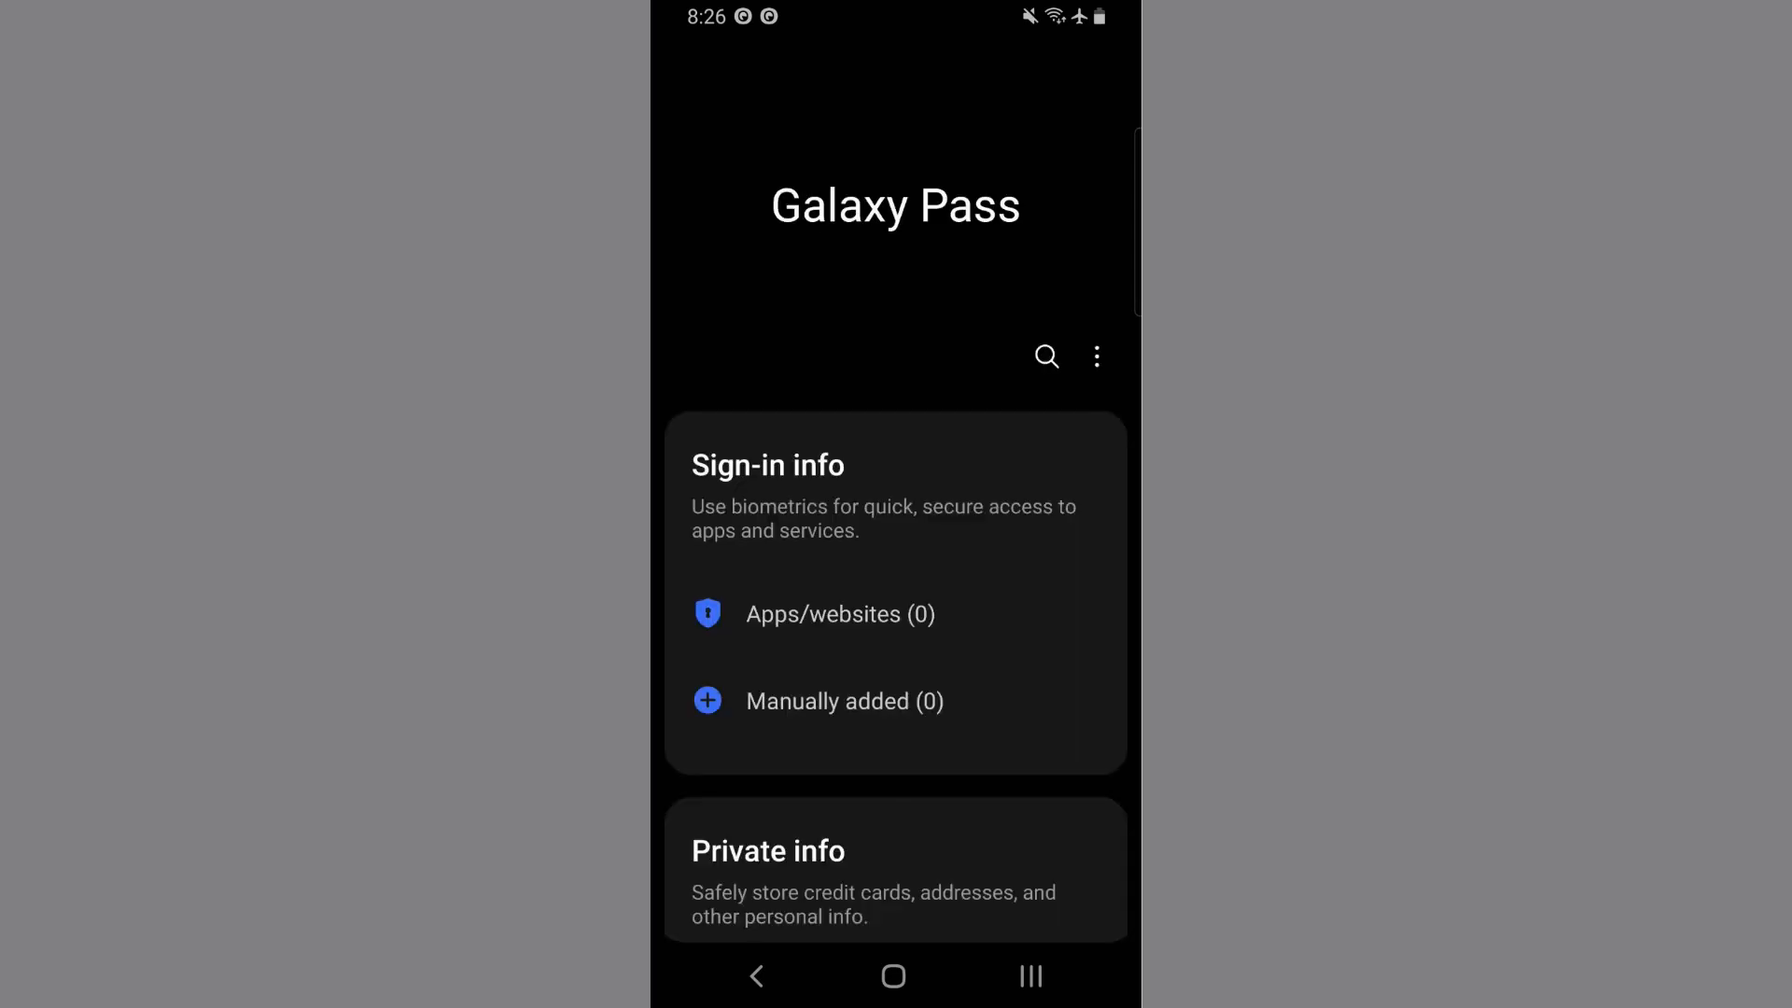
Switch on Sync with Galaxy Cloud in Galaxy Pass settings, then reach its App info page
click(1096, 357)
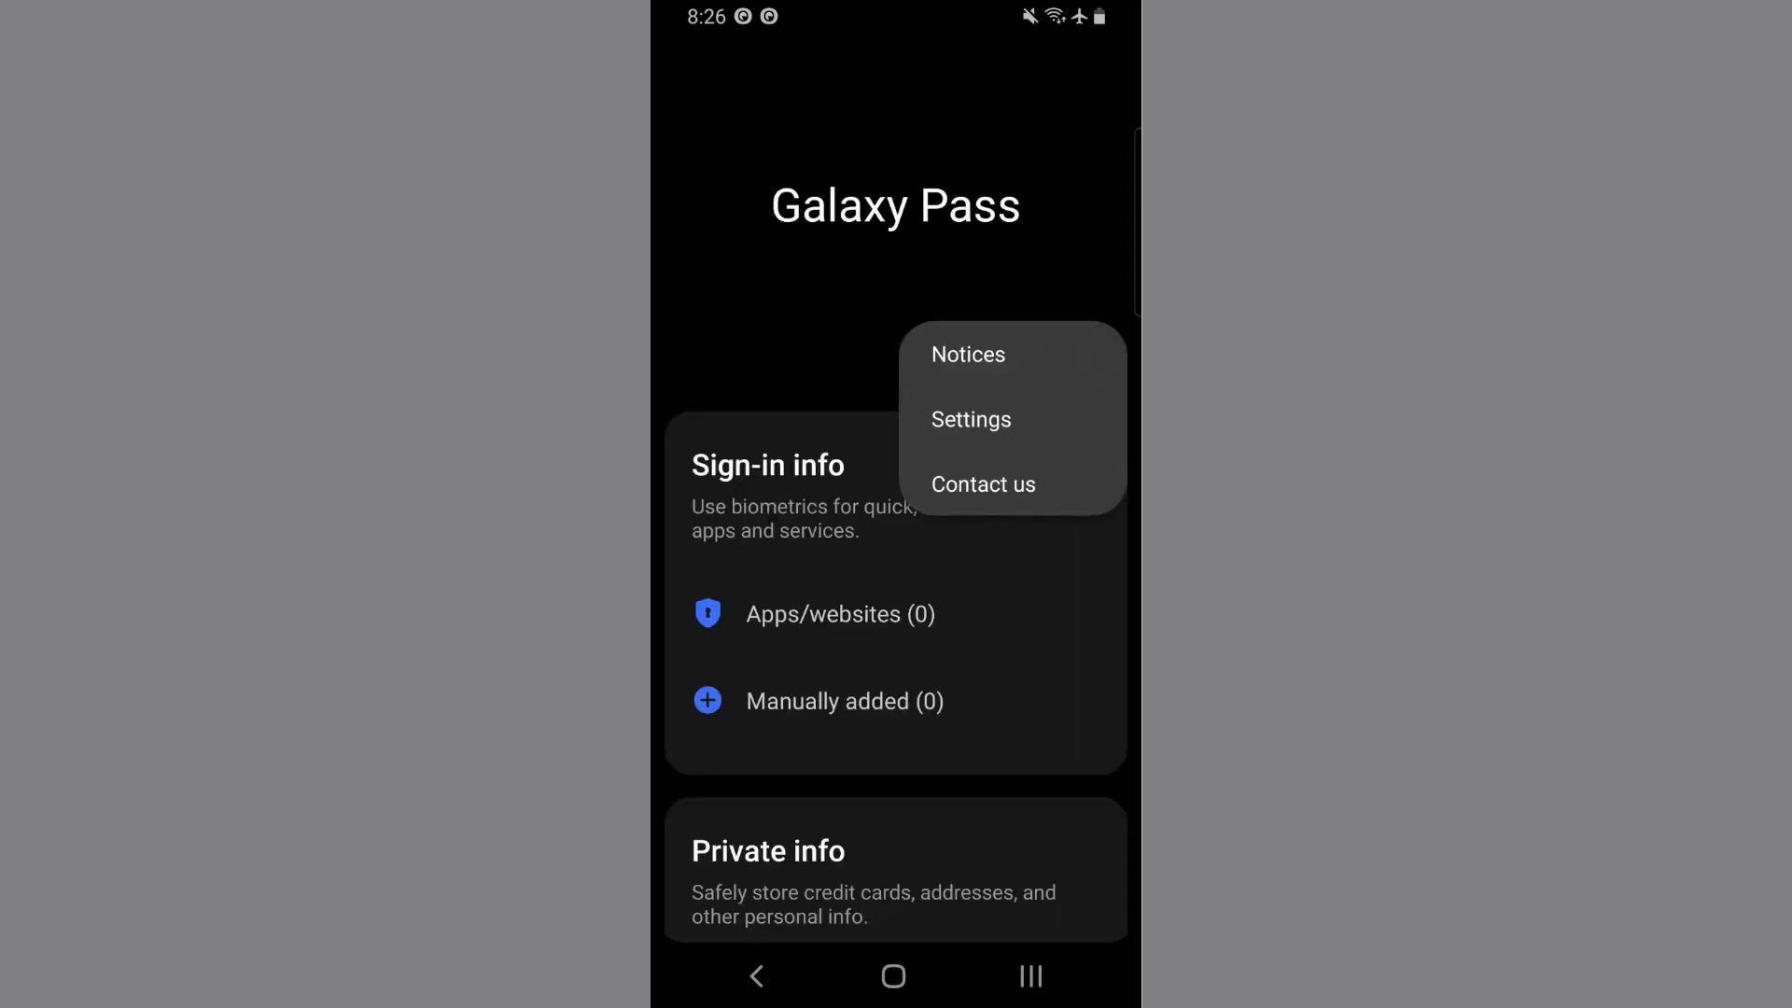
click(970, 420)
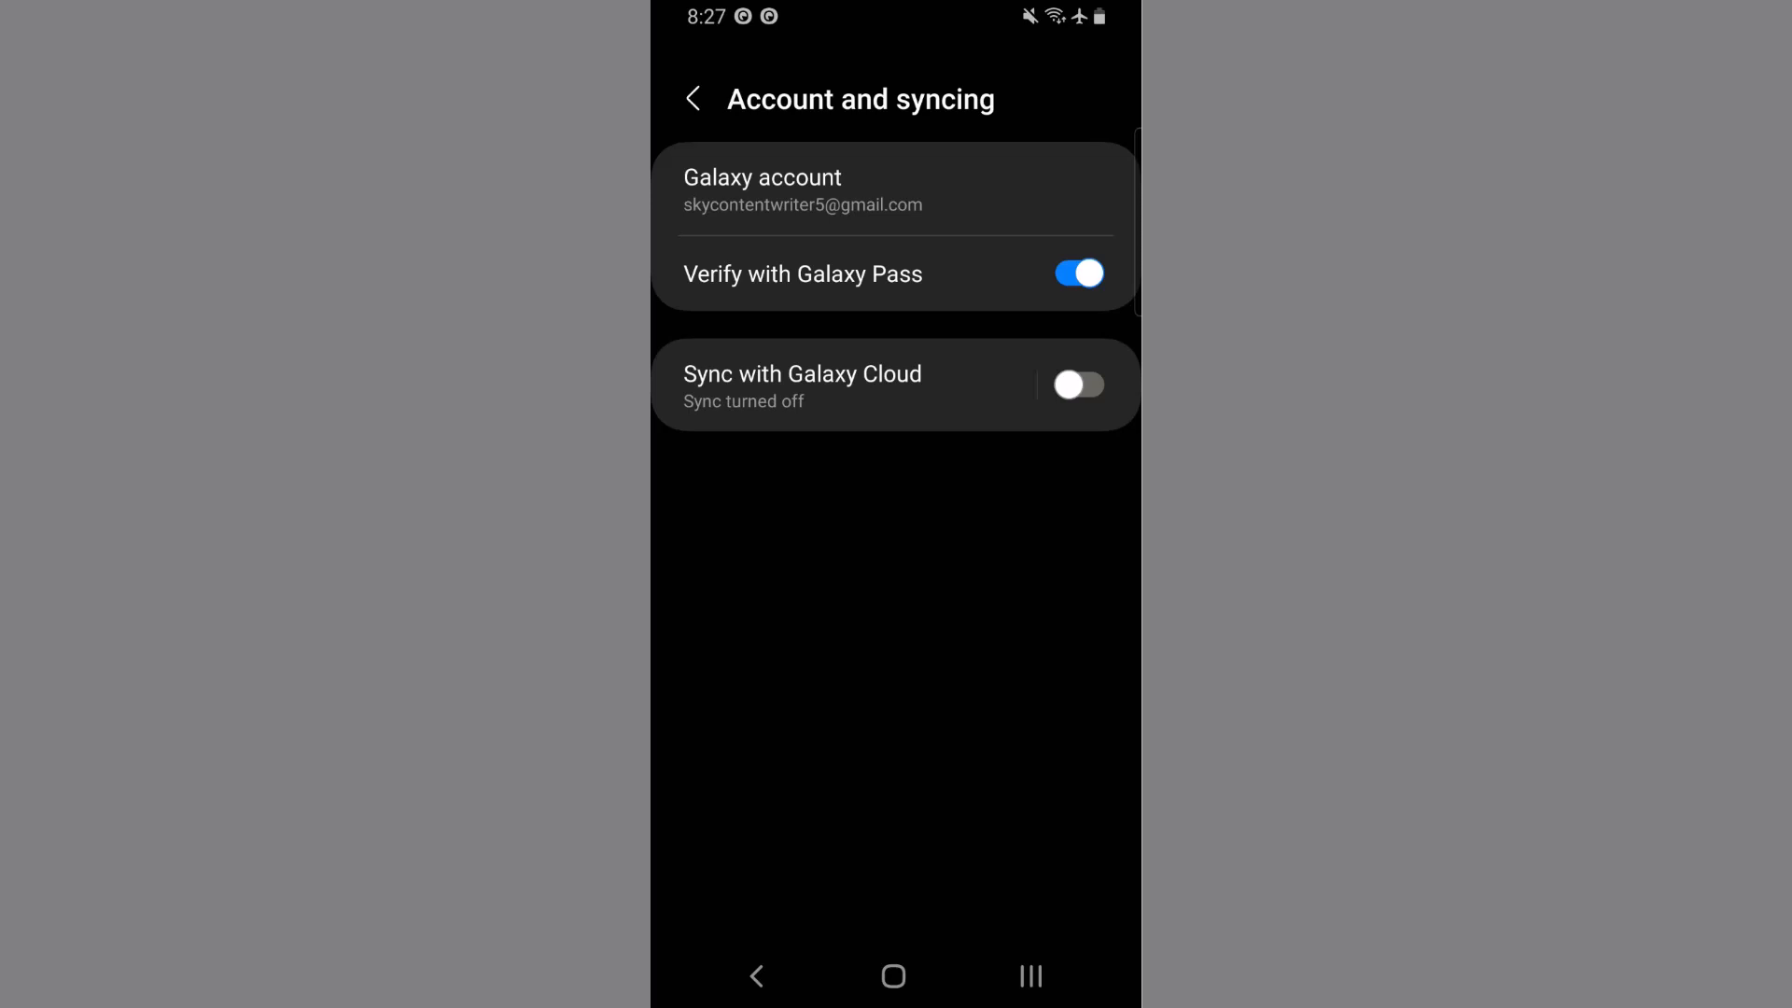
click(1075, 385)
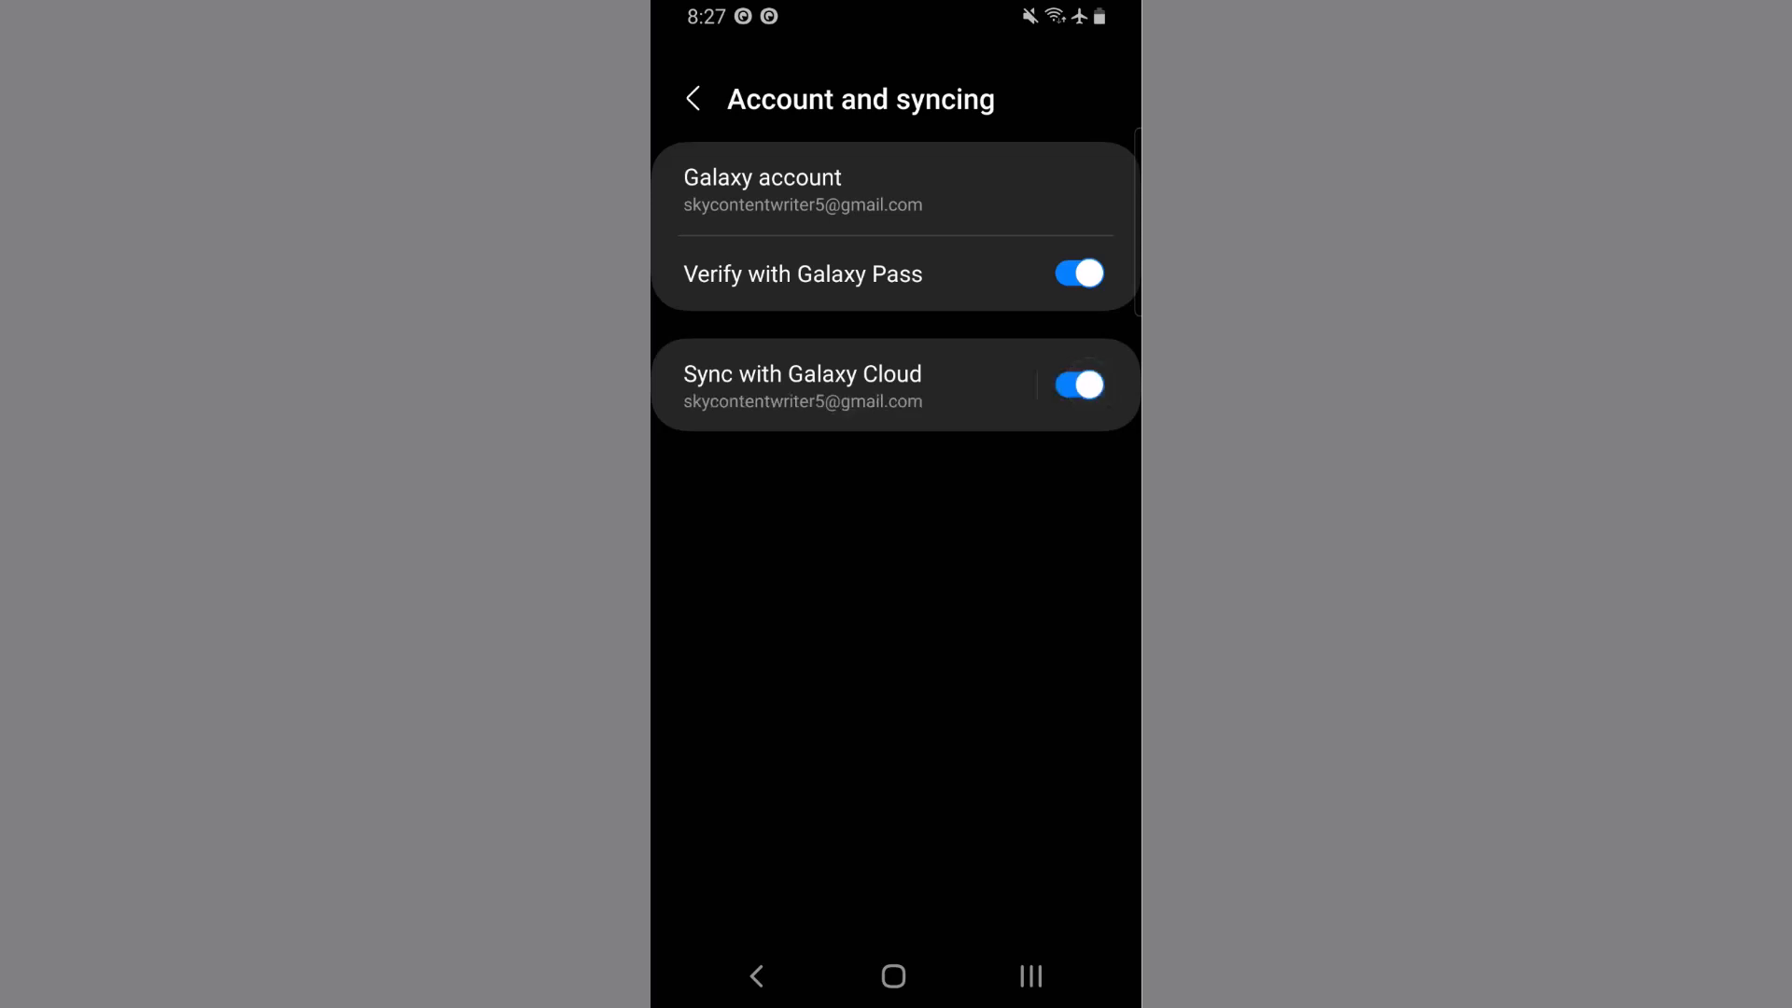
click(693, 99)
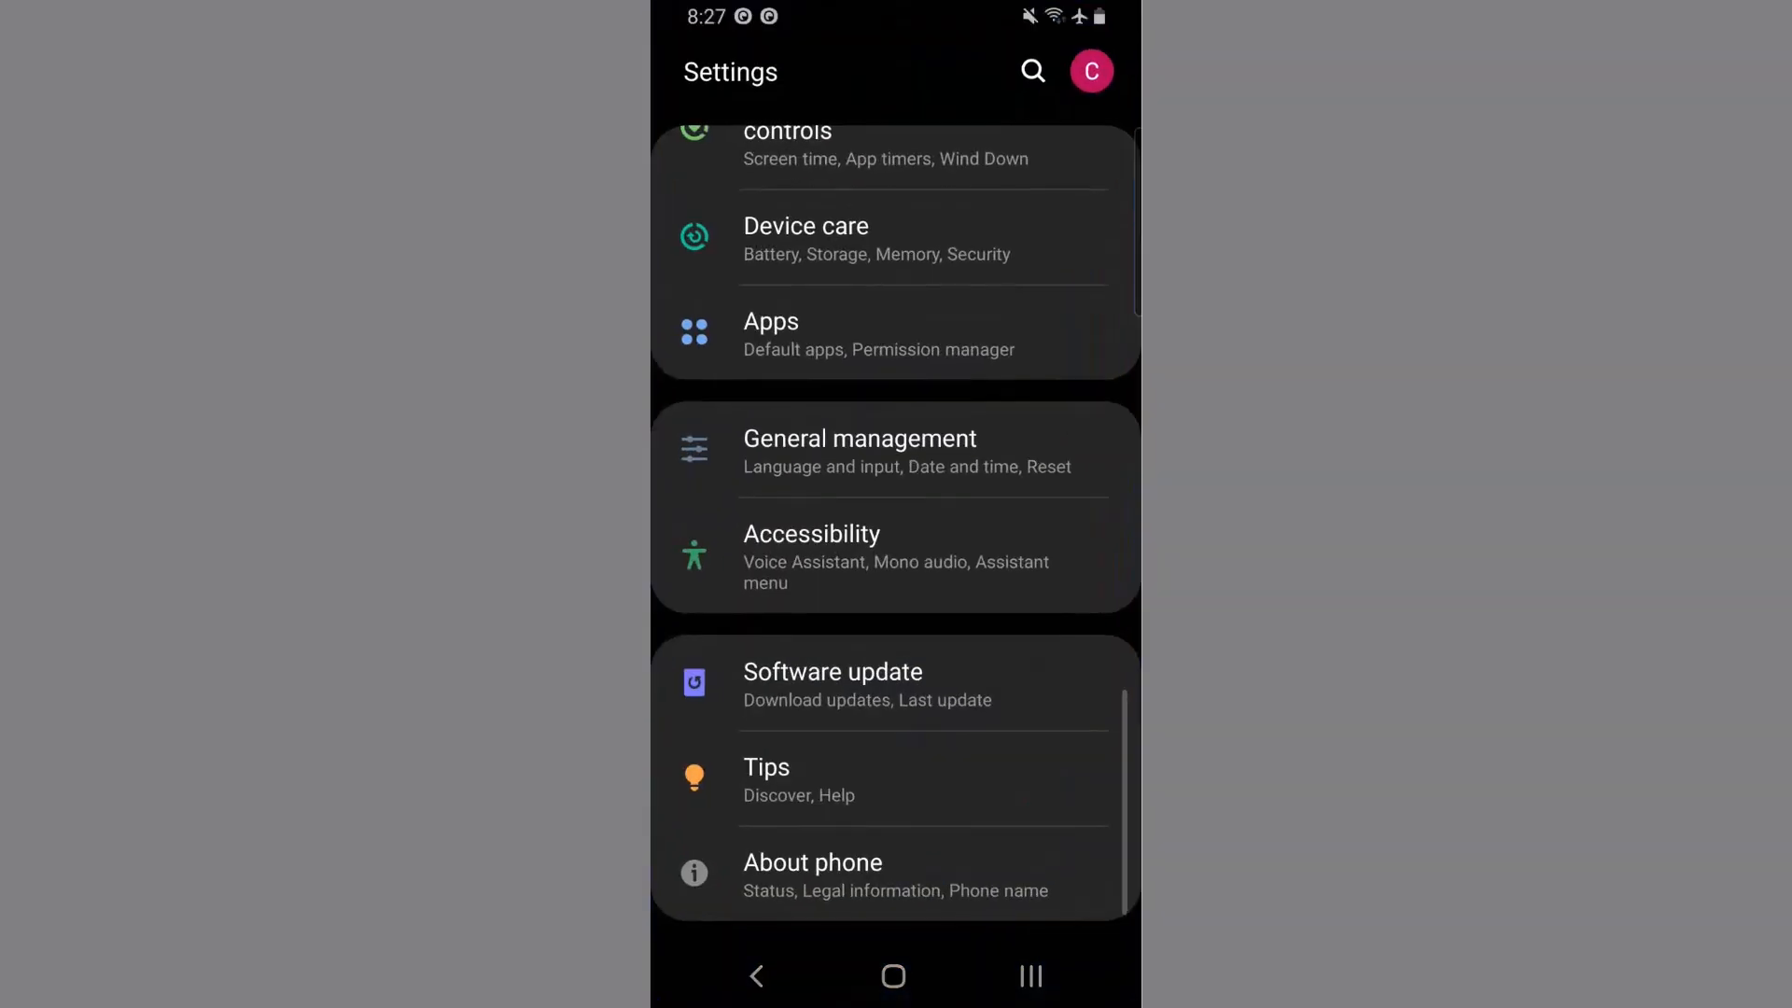
click(877, 334)
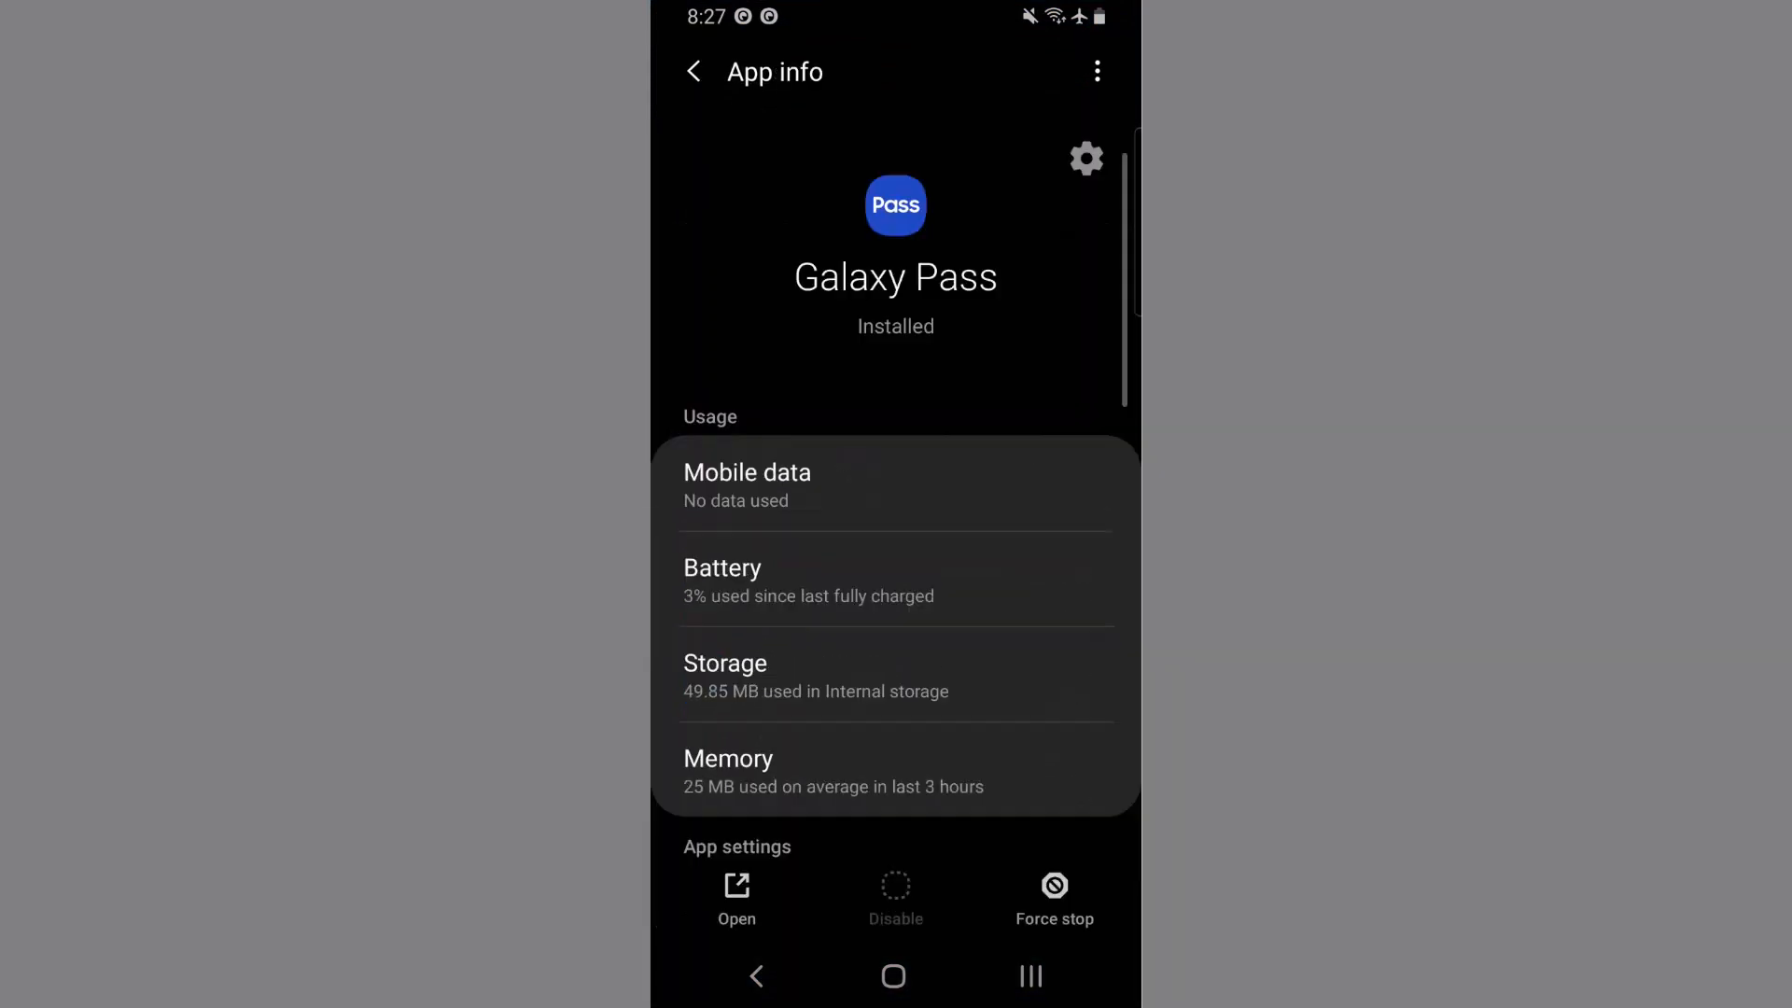
Clear Galaxy Pass's cache from its Storage breakdown and return home
click(724, 673)
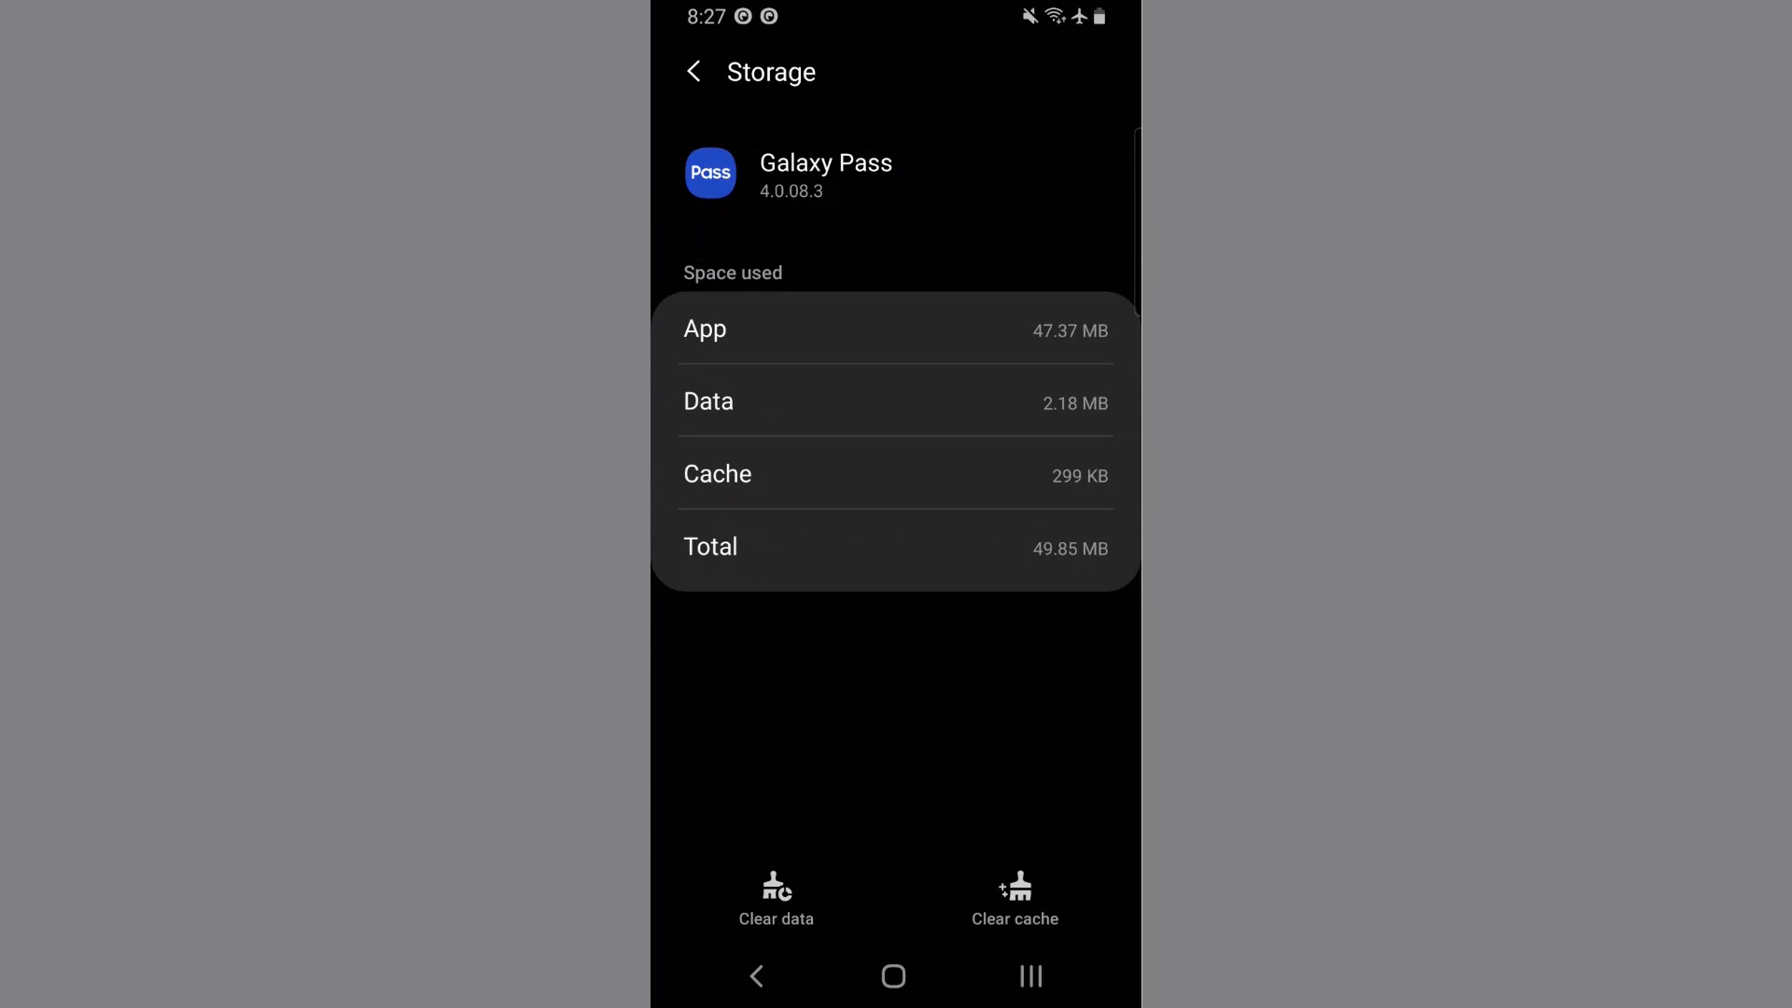
click(894, 976)
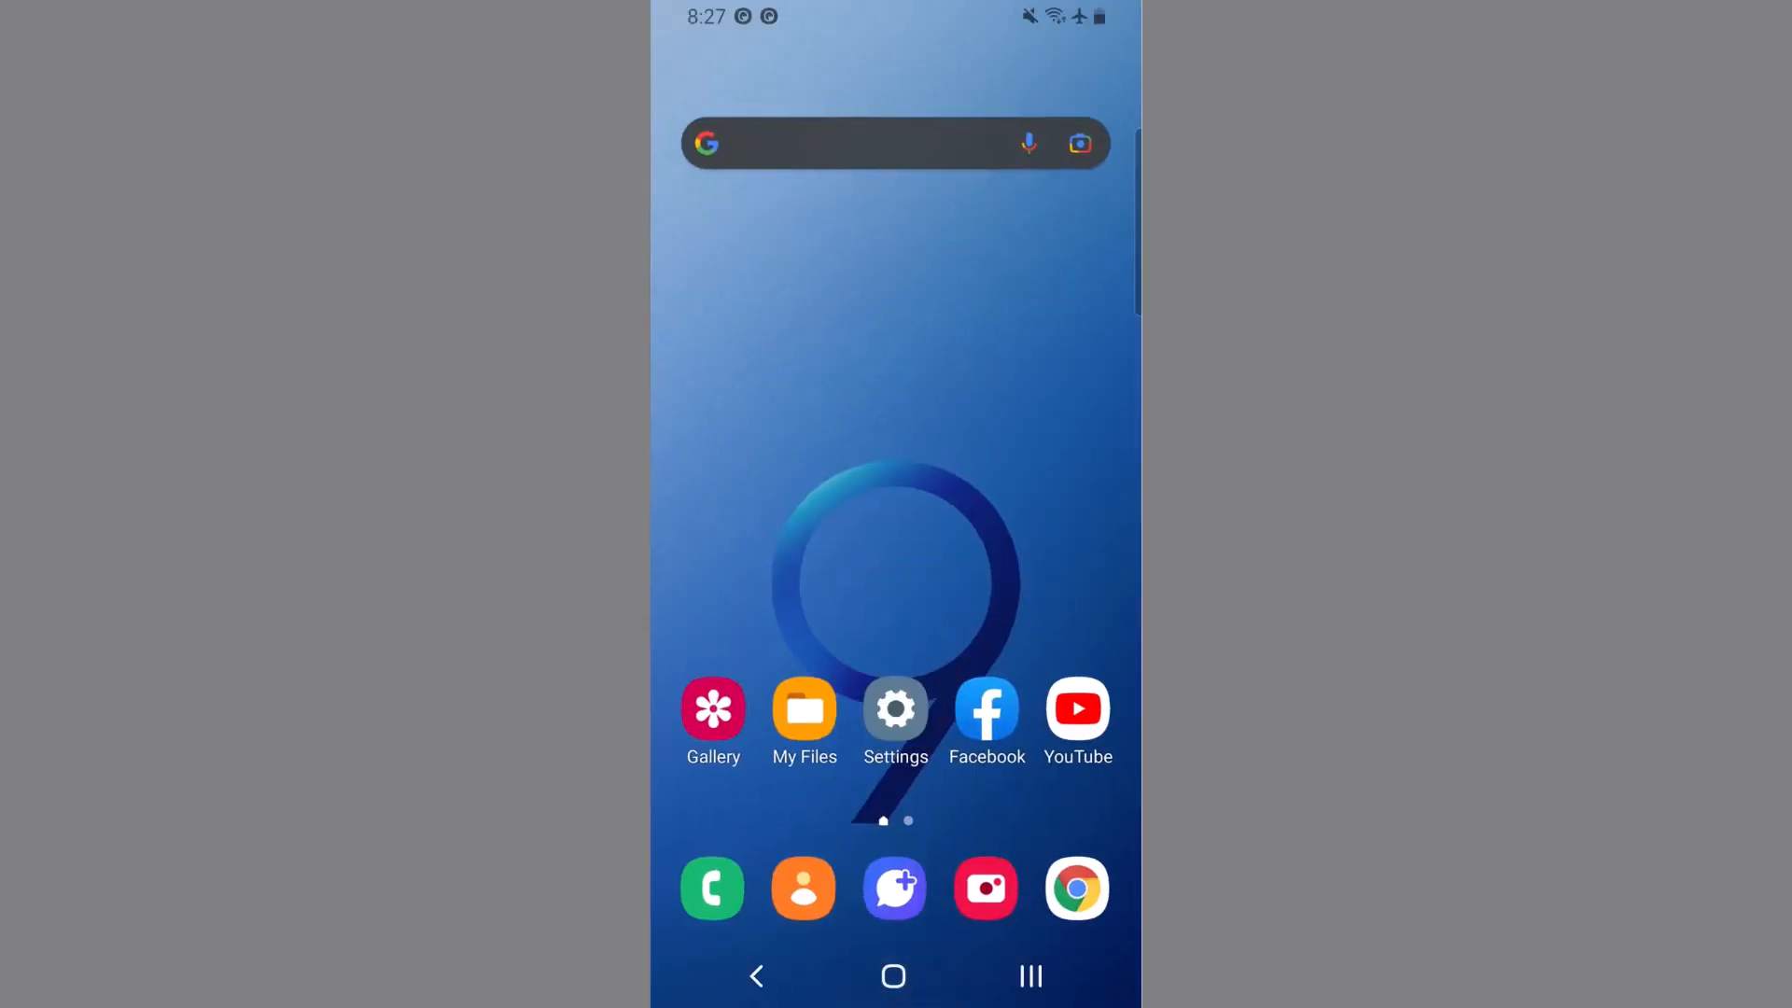
Reach the phone's Settings main menu from the home screen
scroll(up, 3)
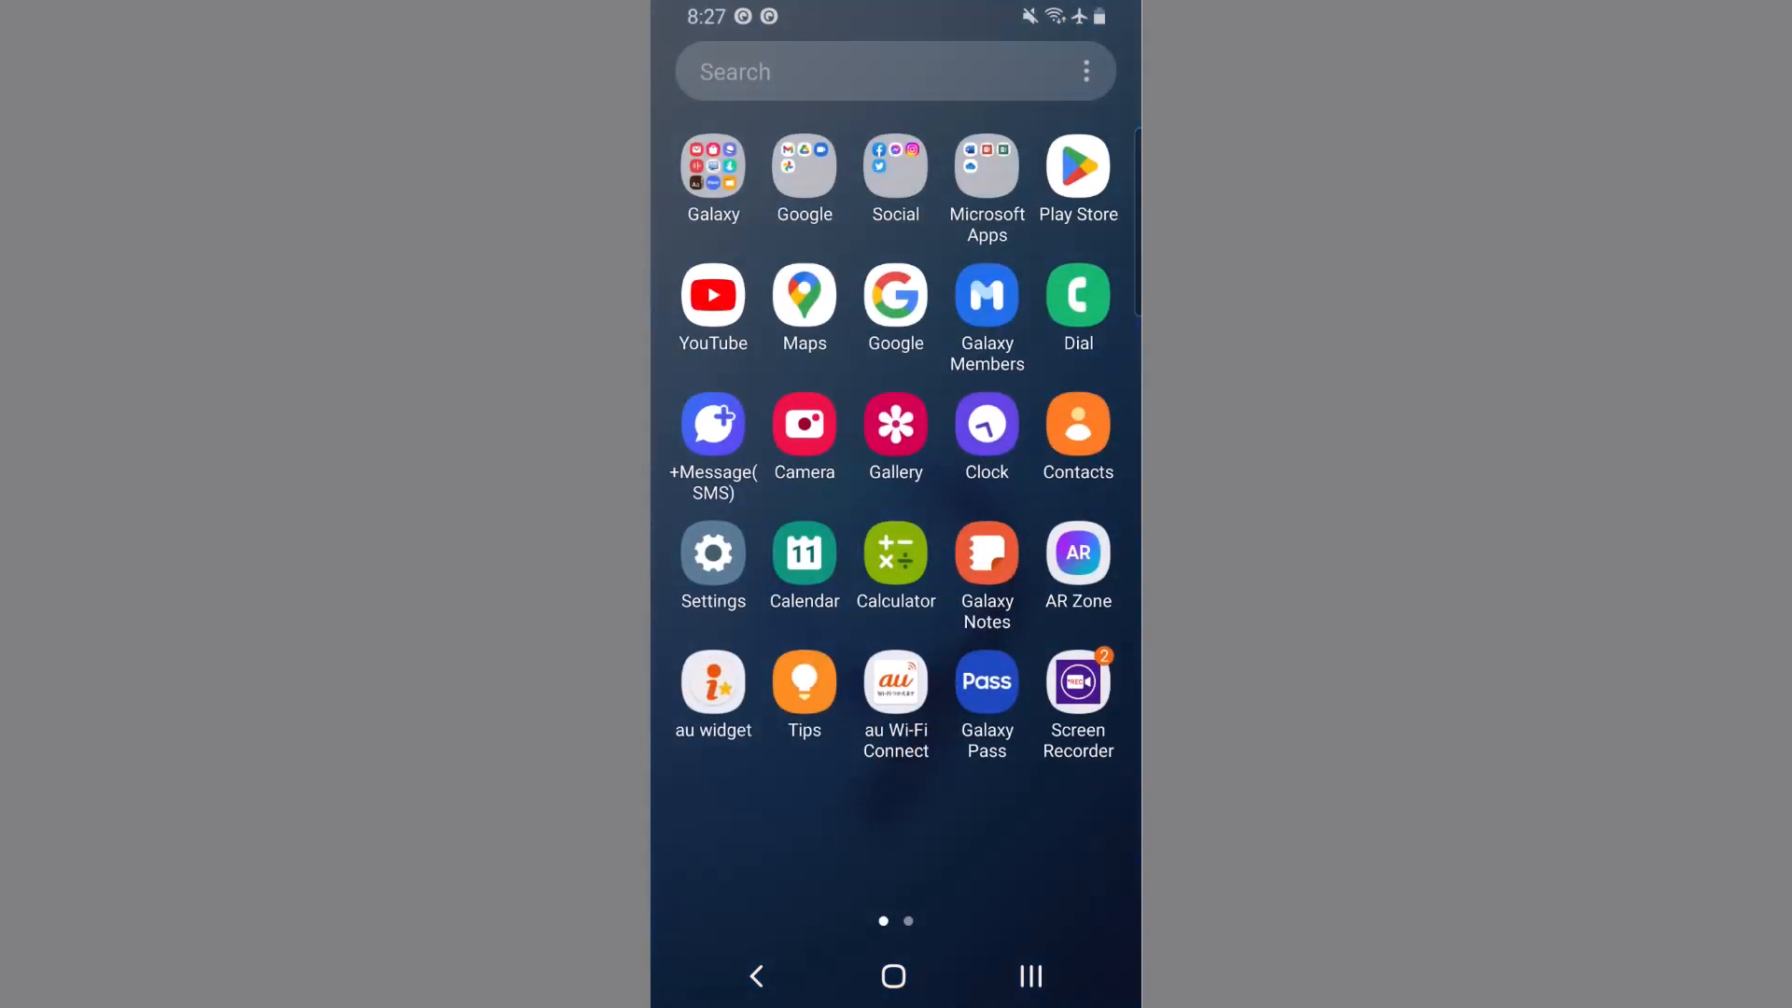
click(892, 974)
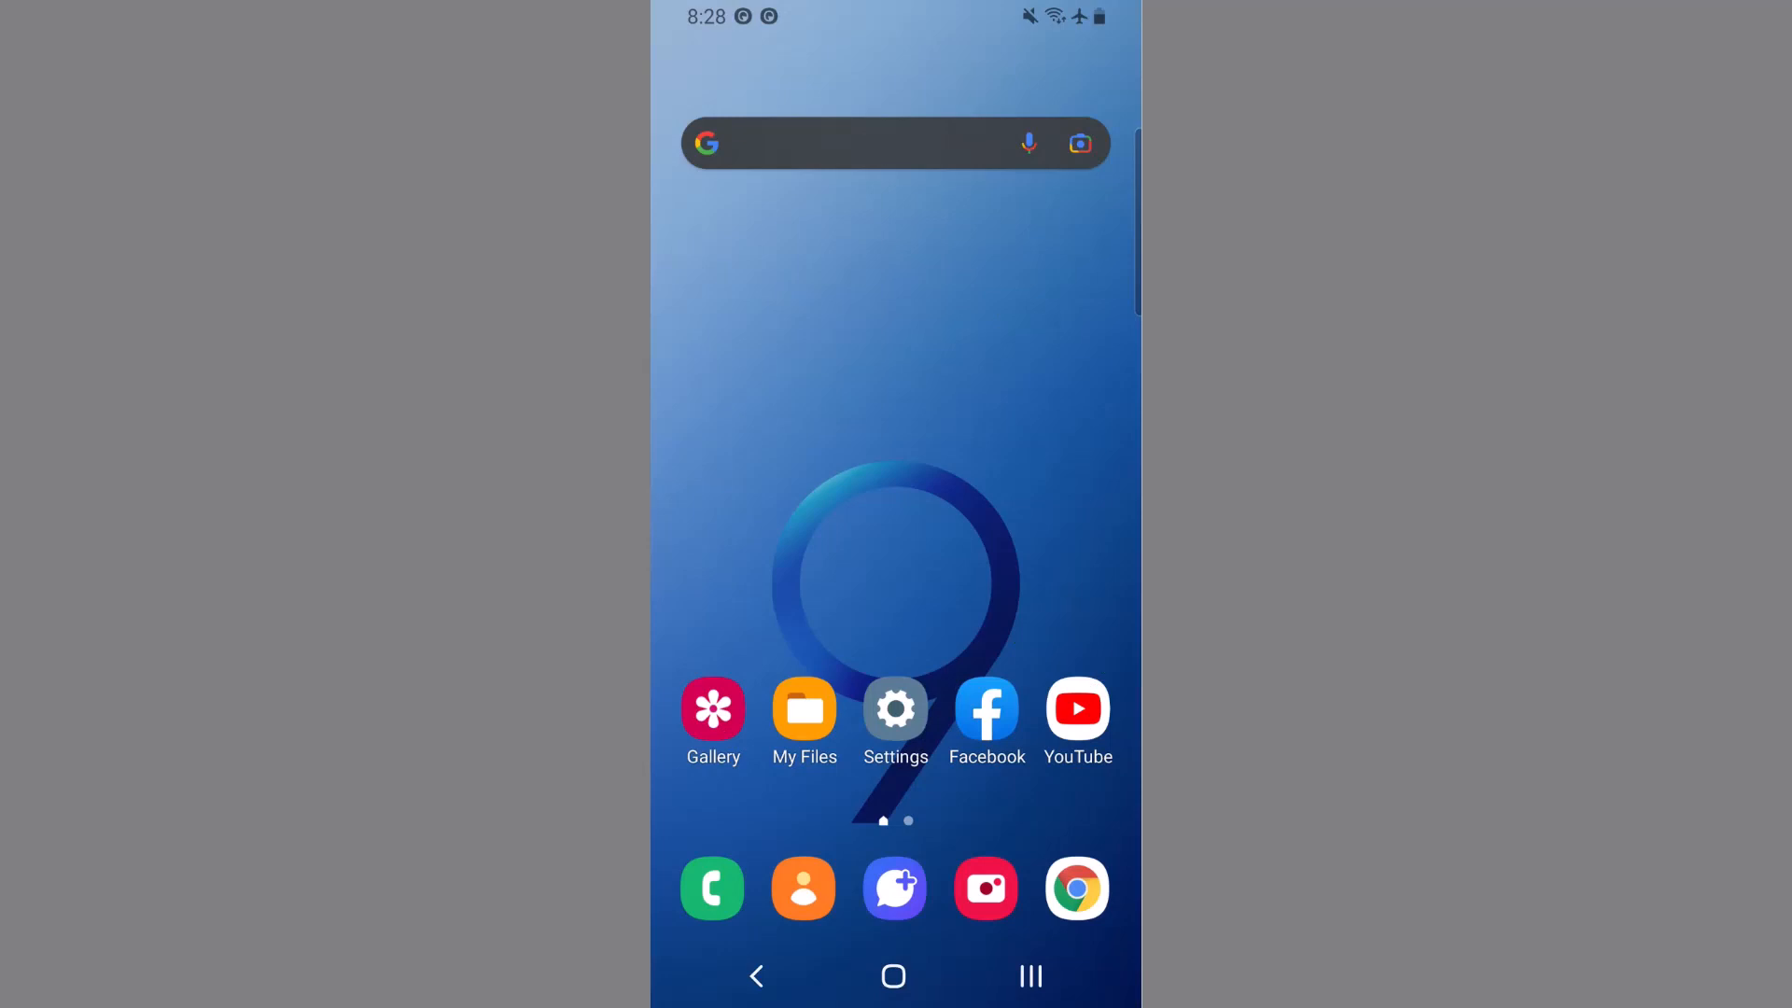
click(894, 711)
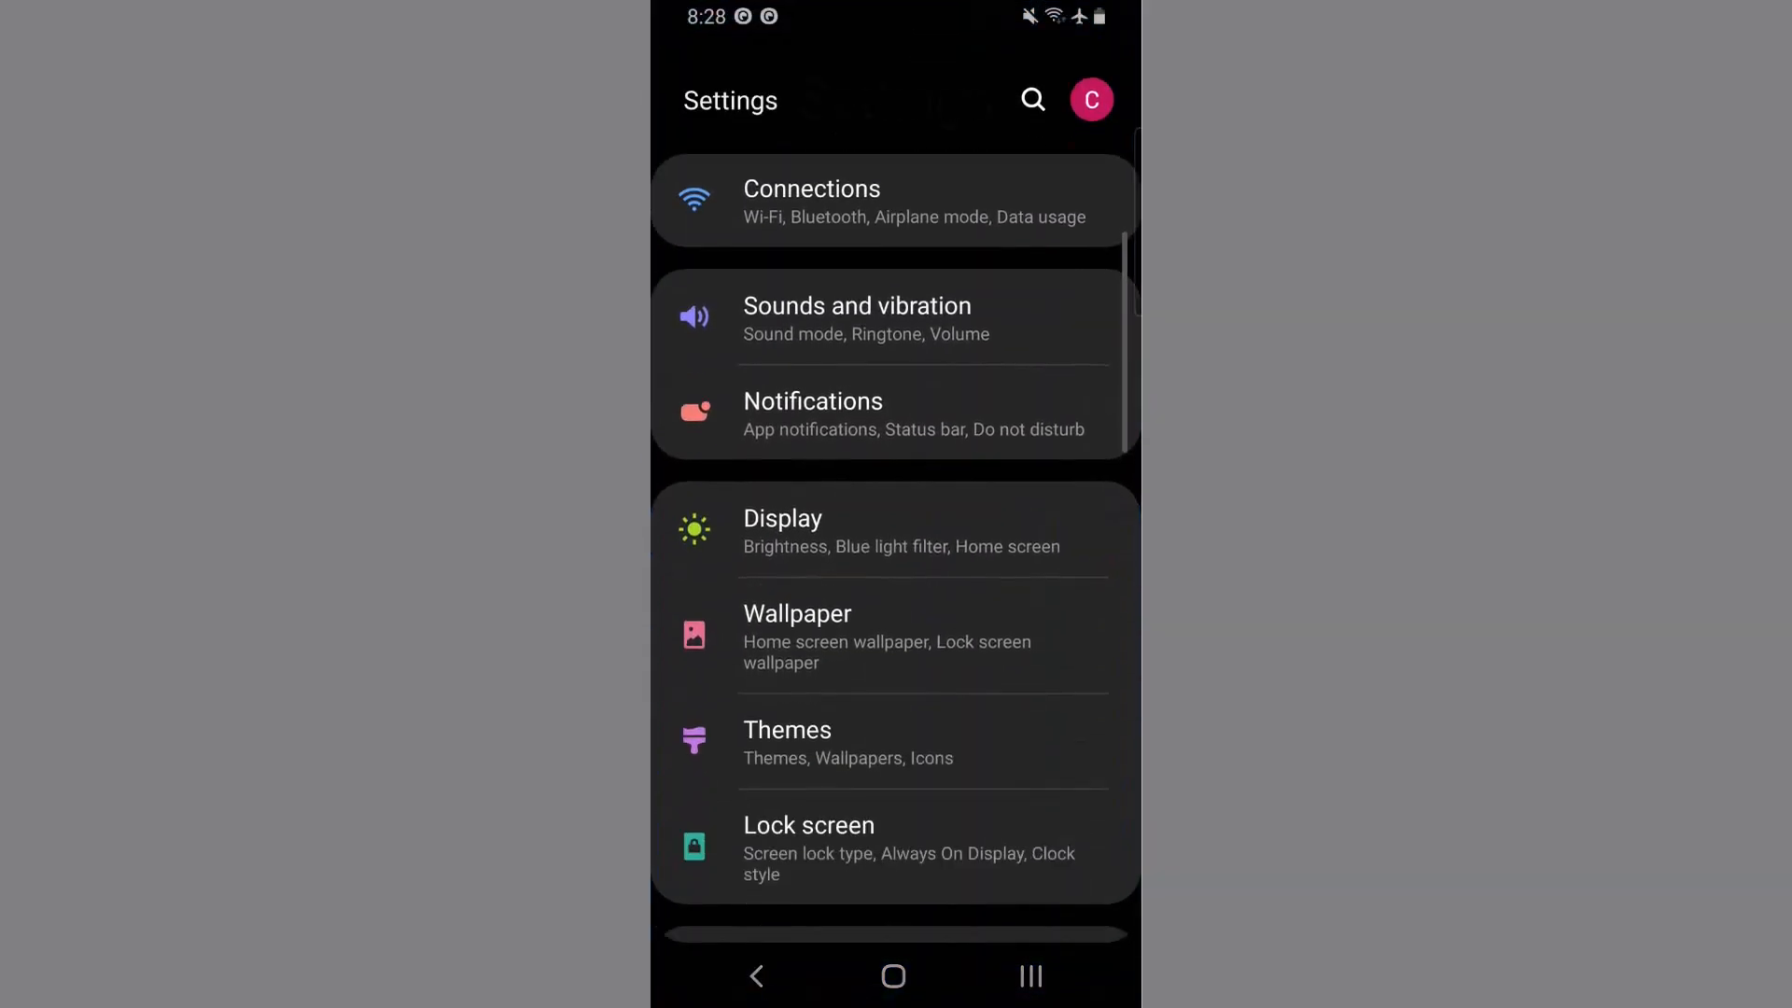
Confirm via Software update that the phone is up to date, then return home
scroll(down, 3)
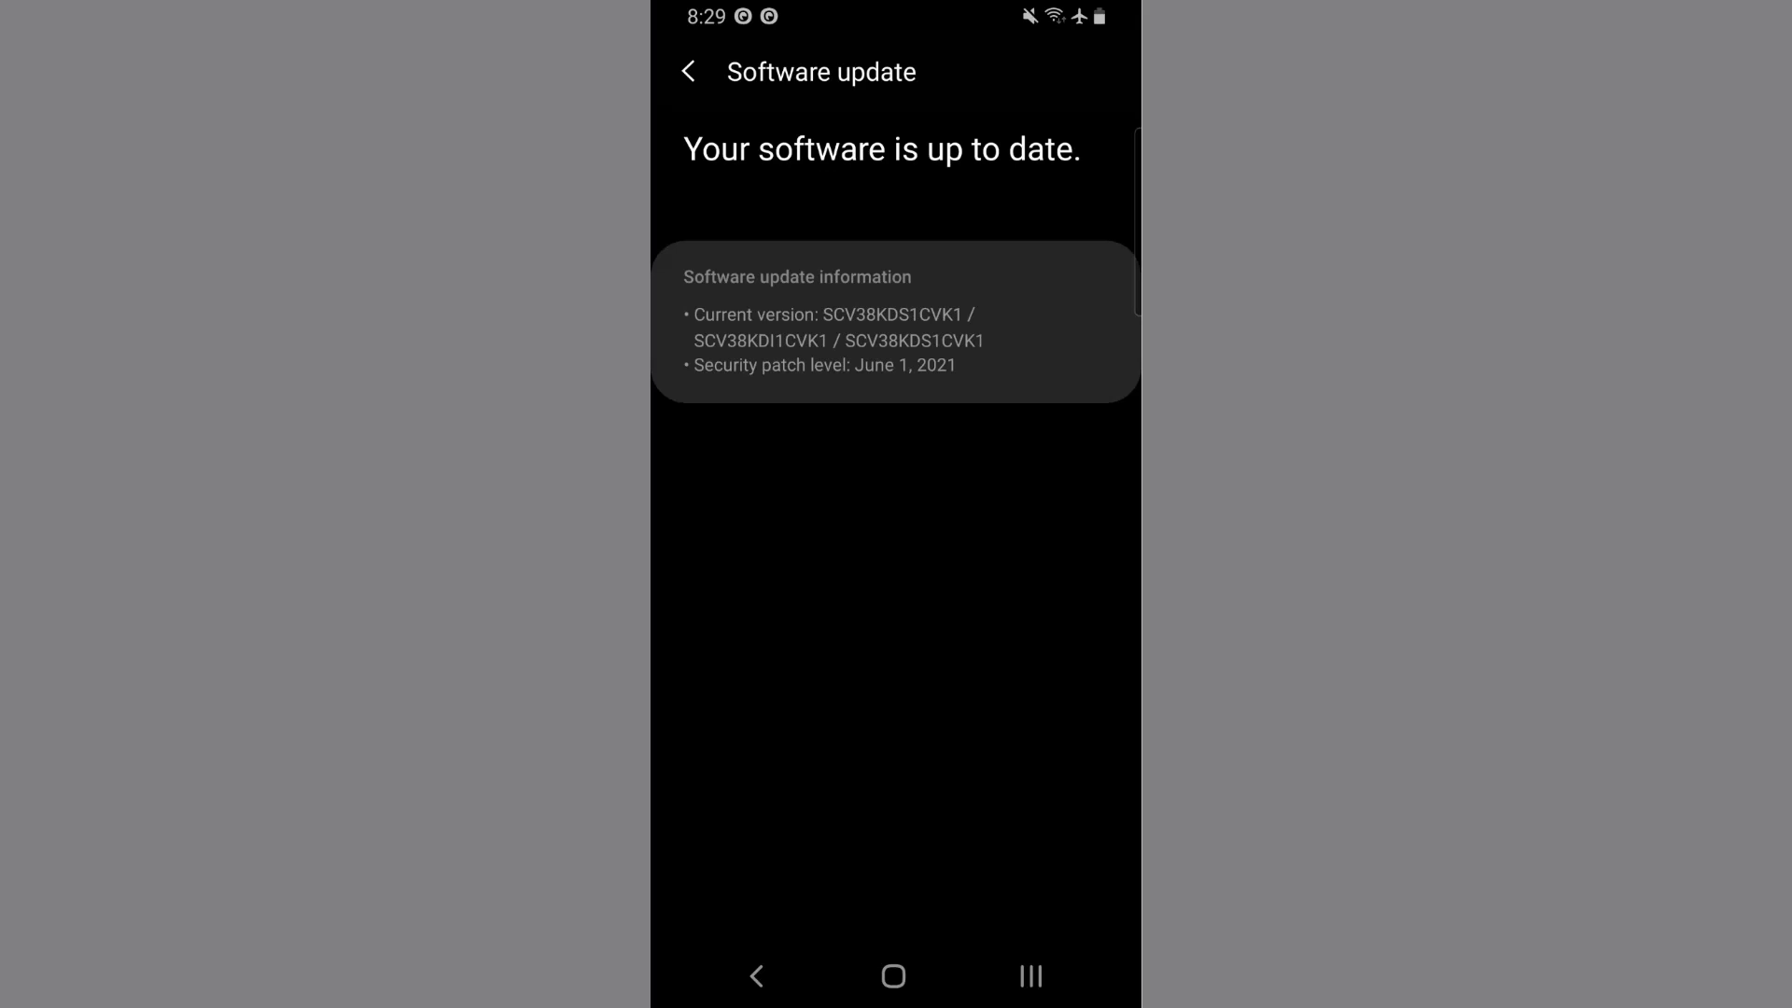
click(894, 976)
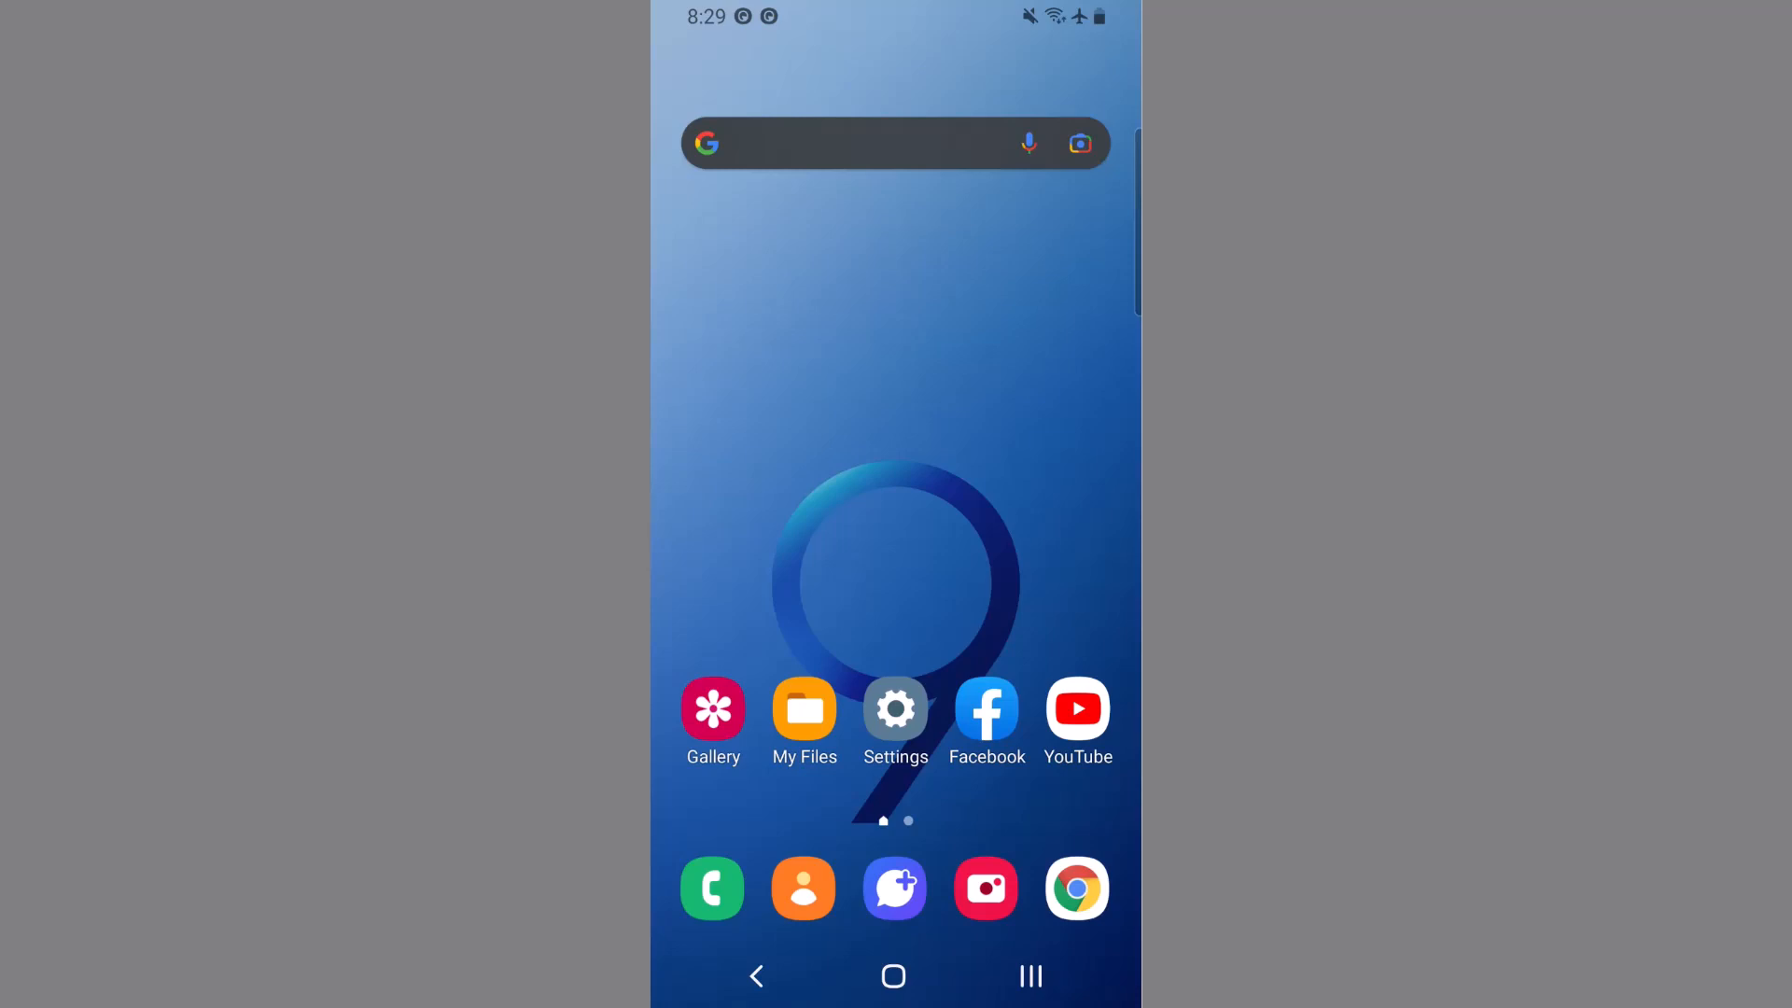
Search Settings for 'factory data' and review the Factory data reset page down to the Reset button
click(894, 709)
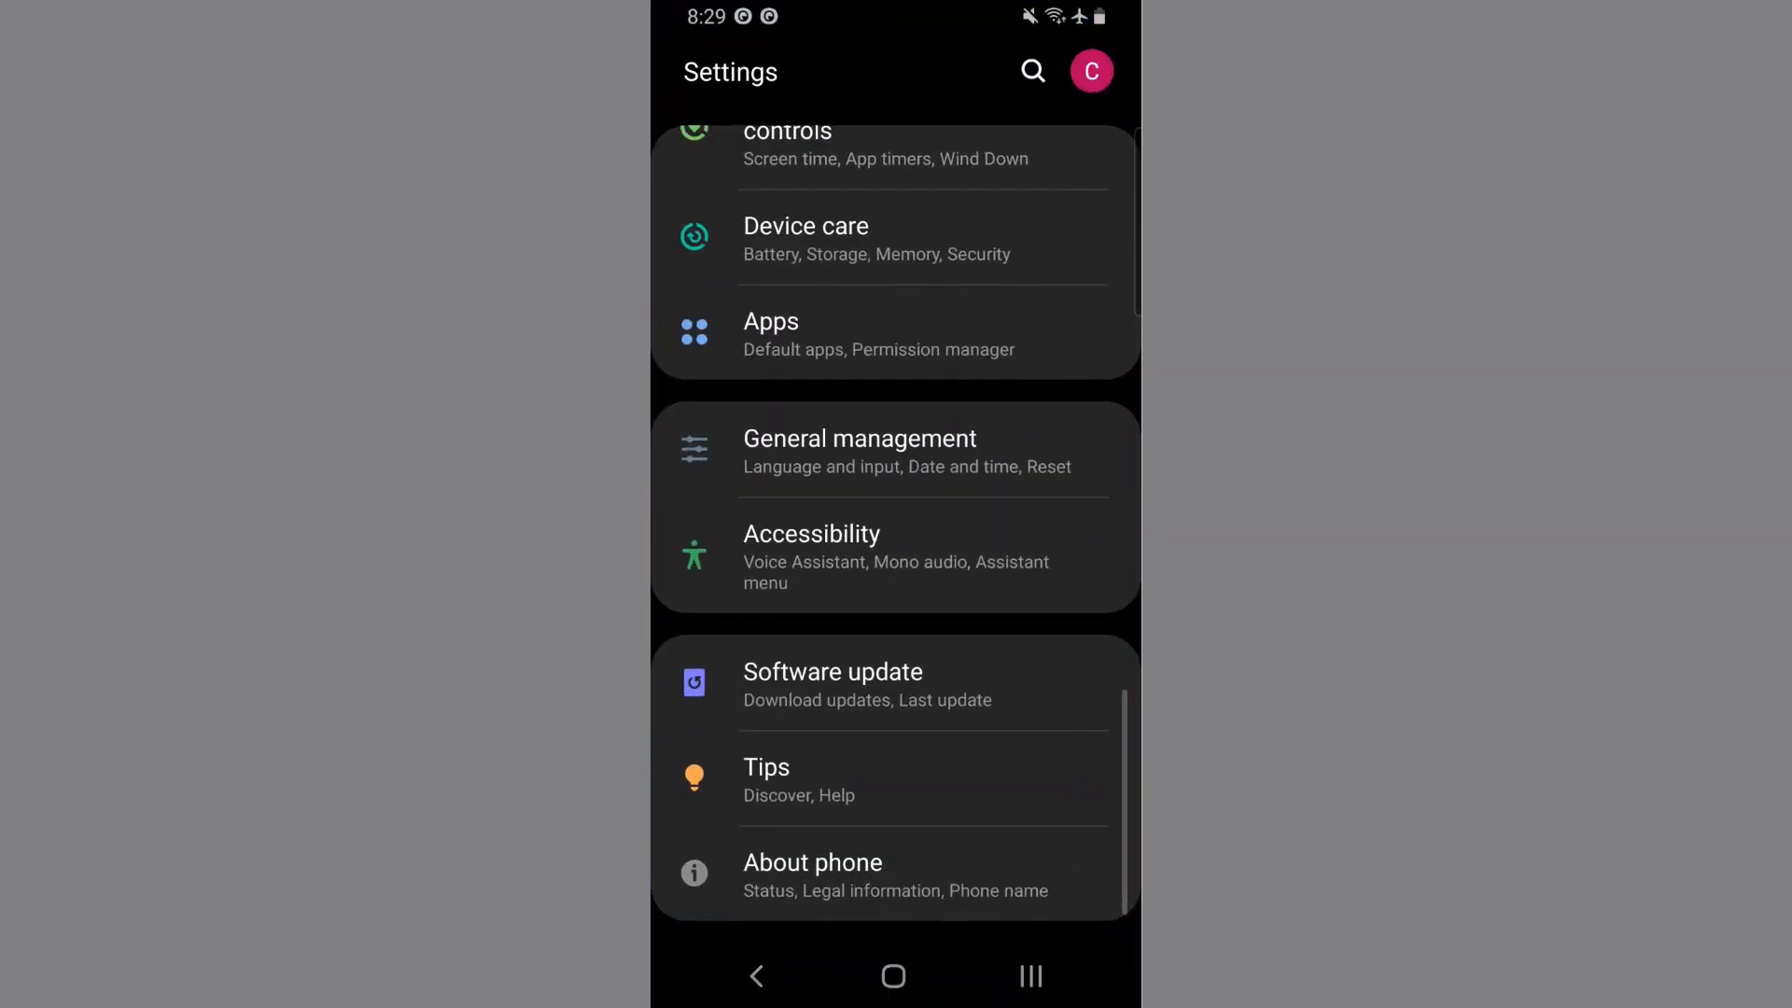
text(factory)
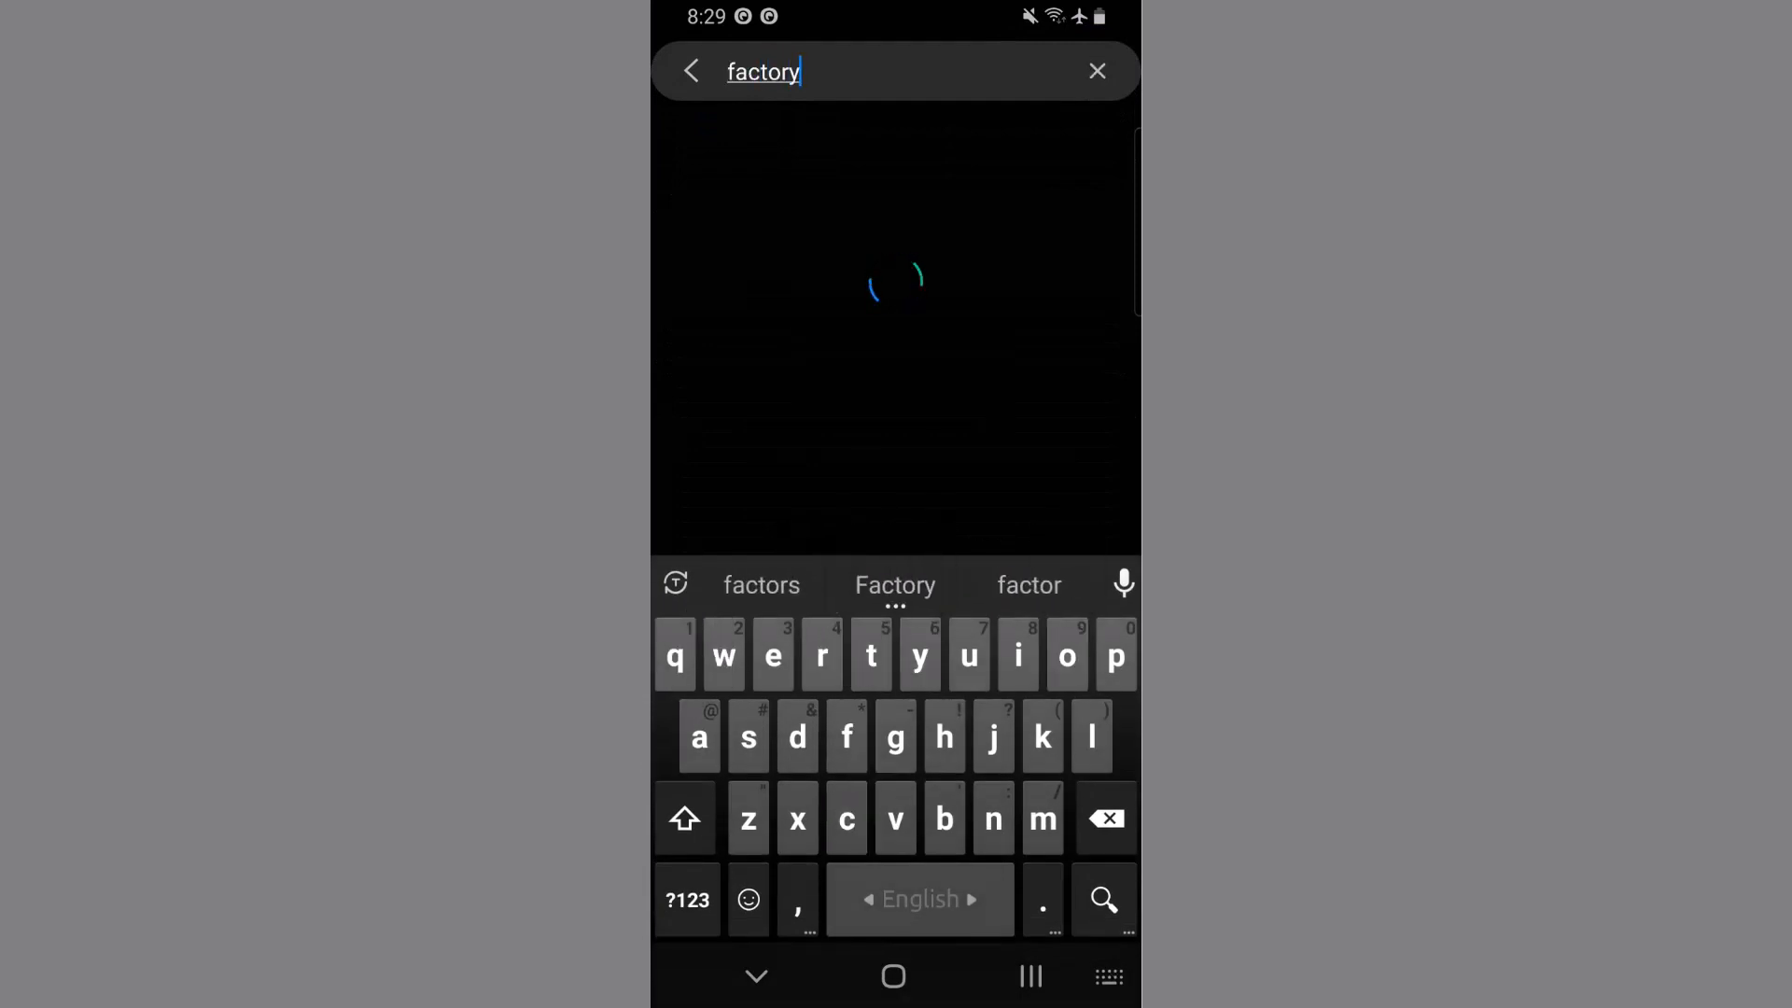
text(data)
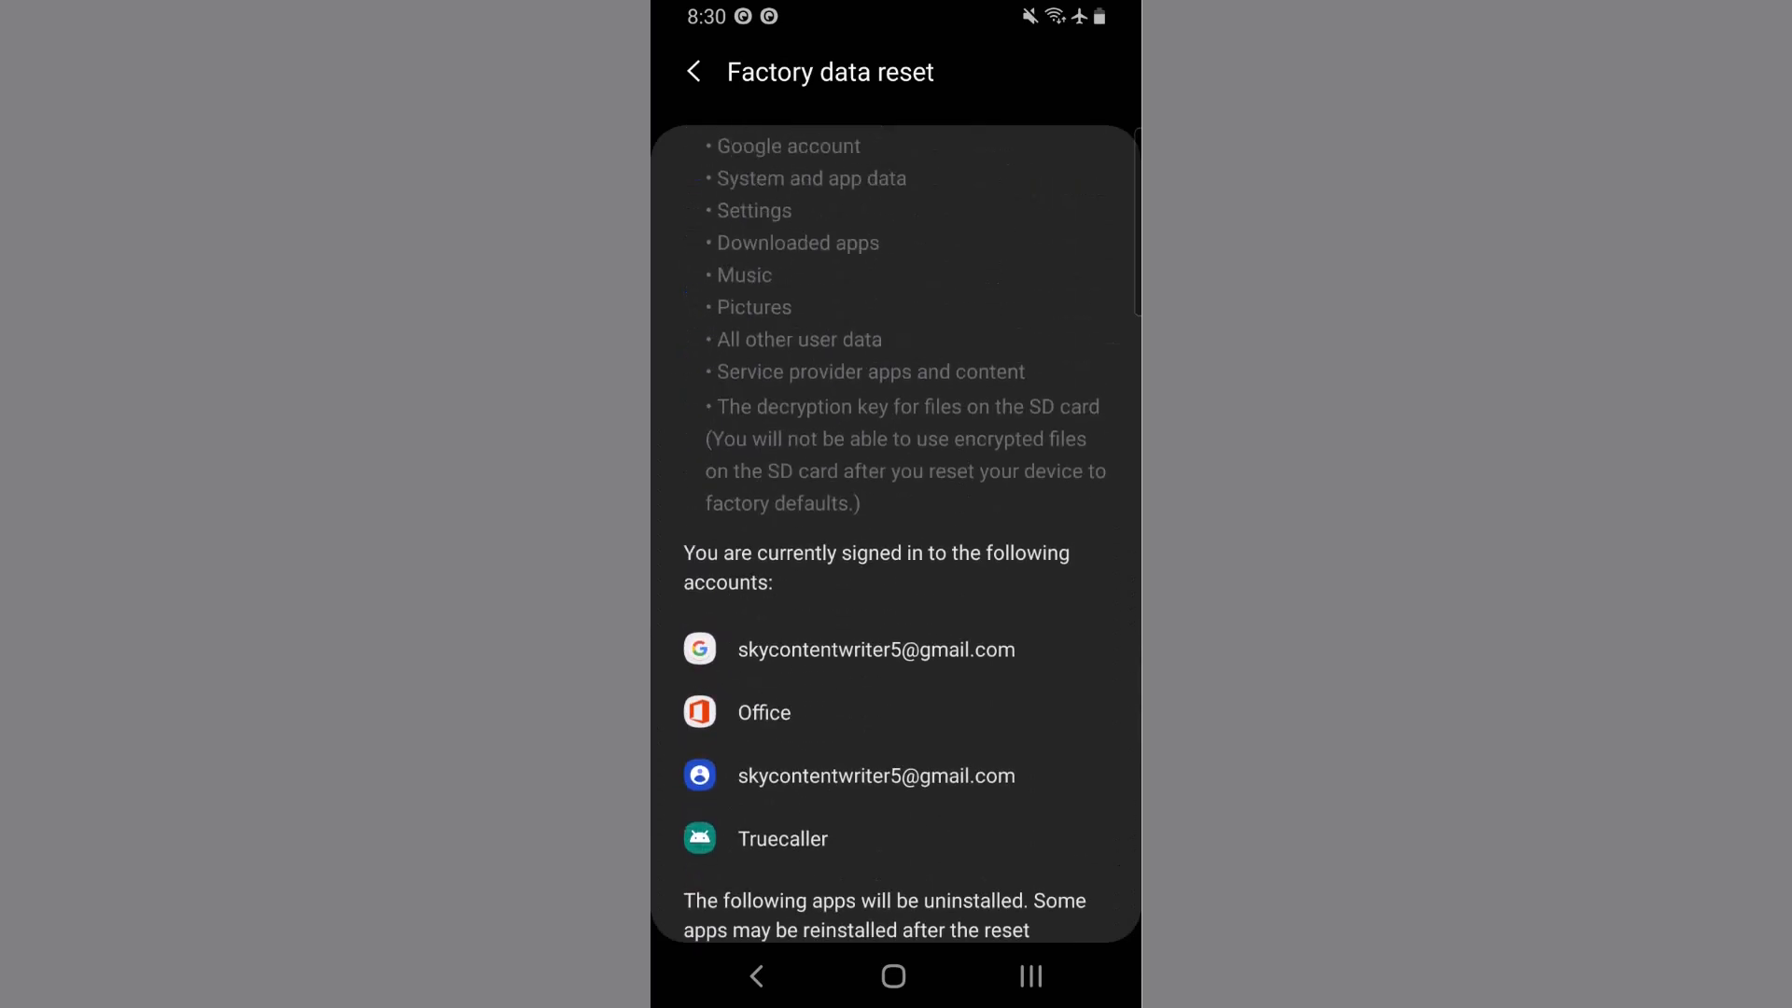
scroll(down, 3)
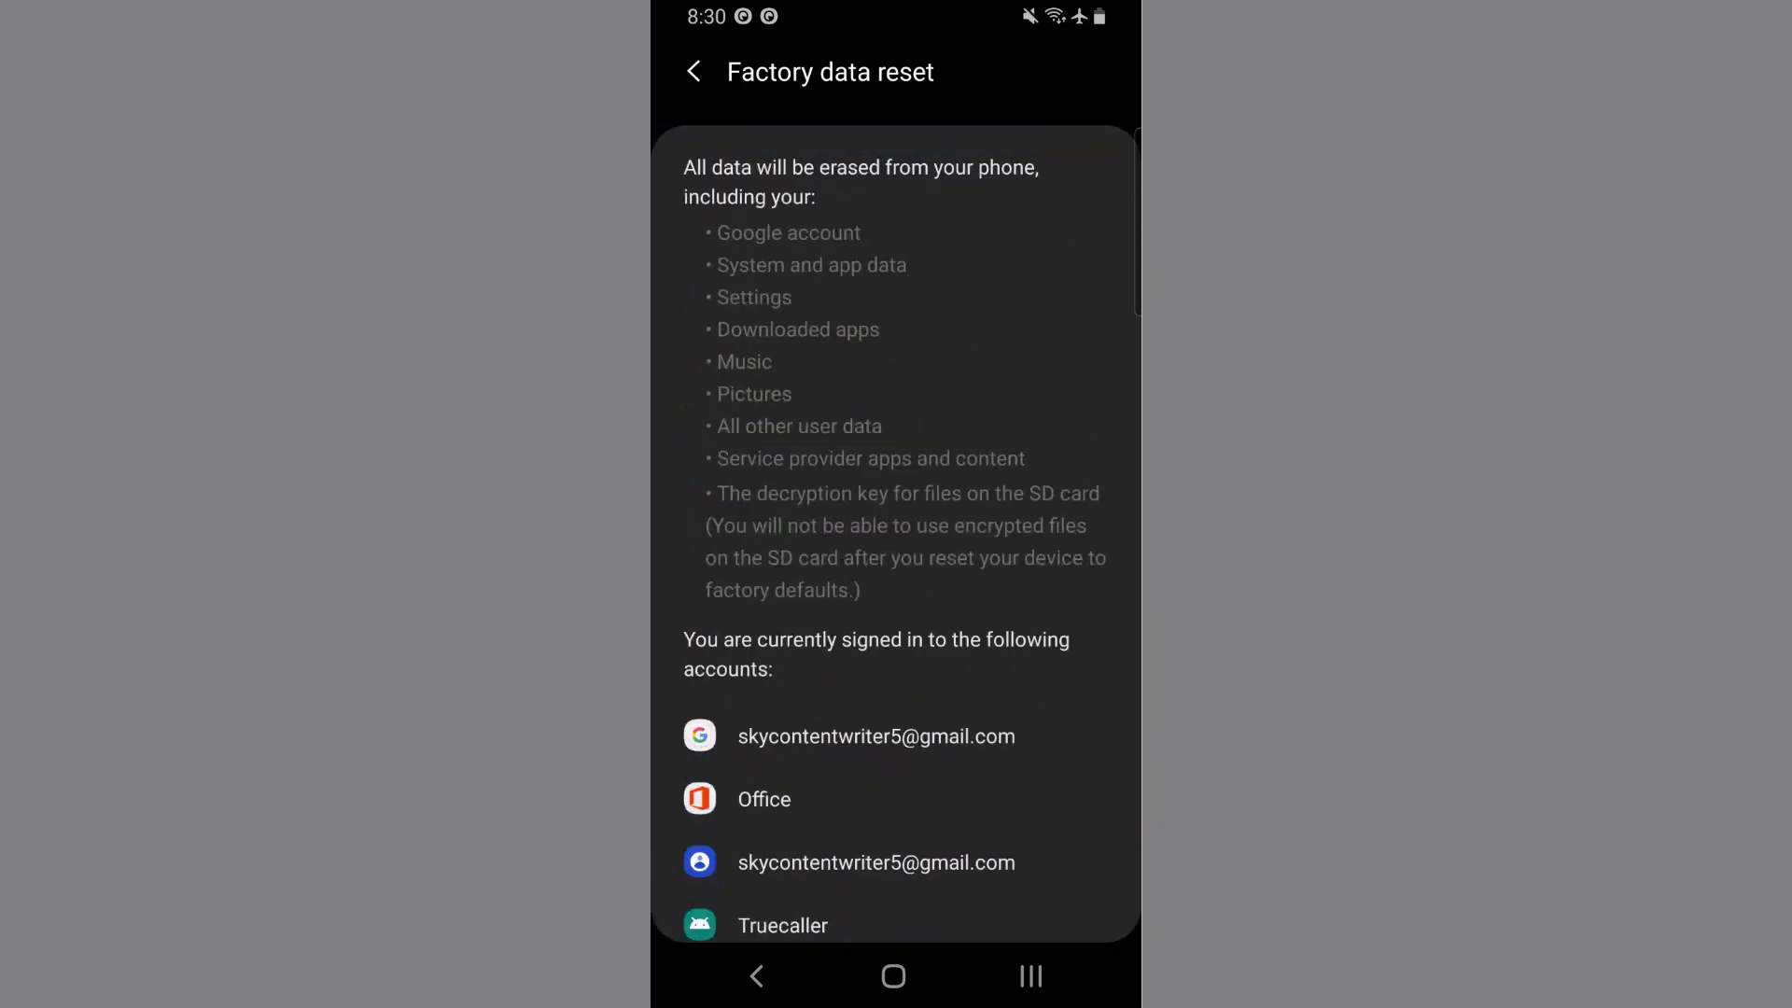
scroll(down, 3)
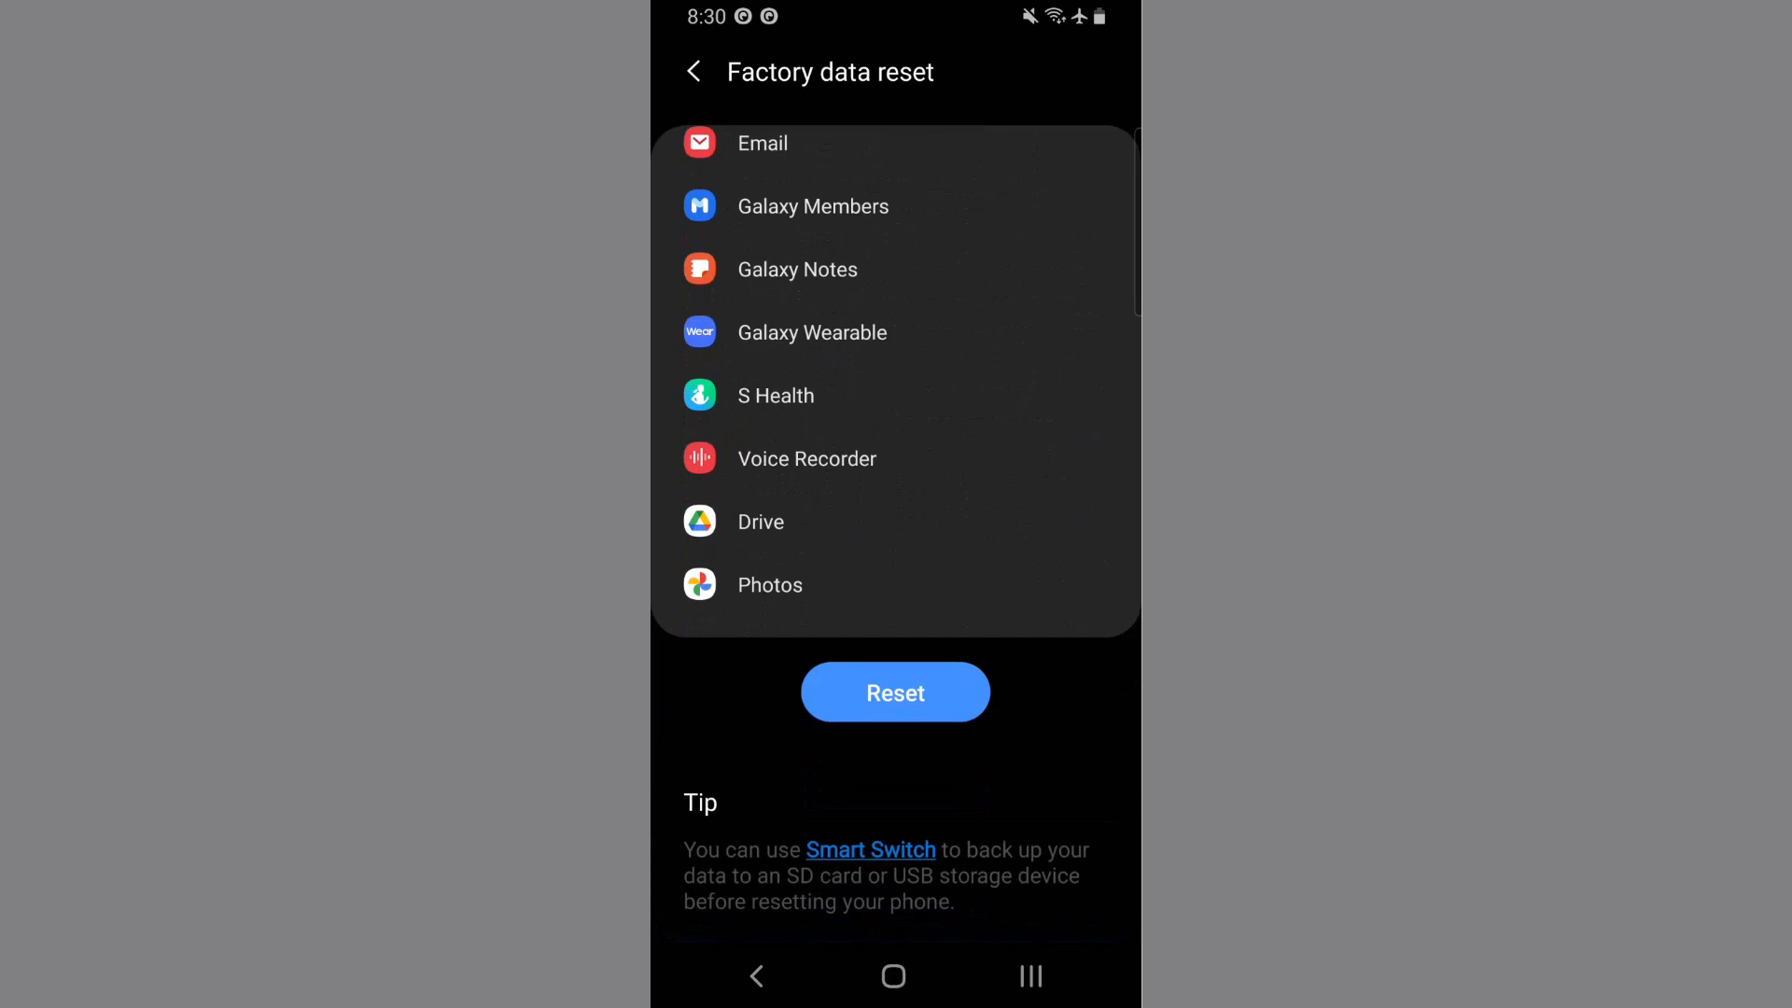